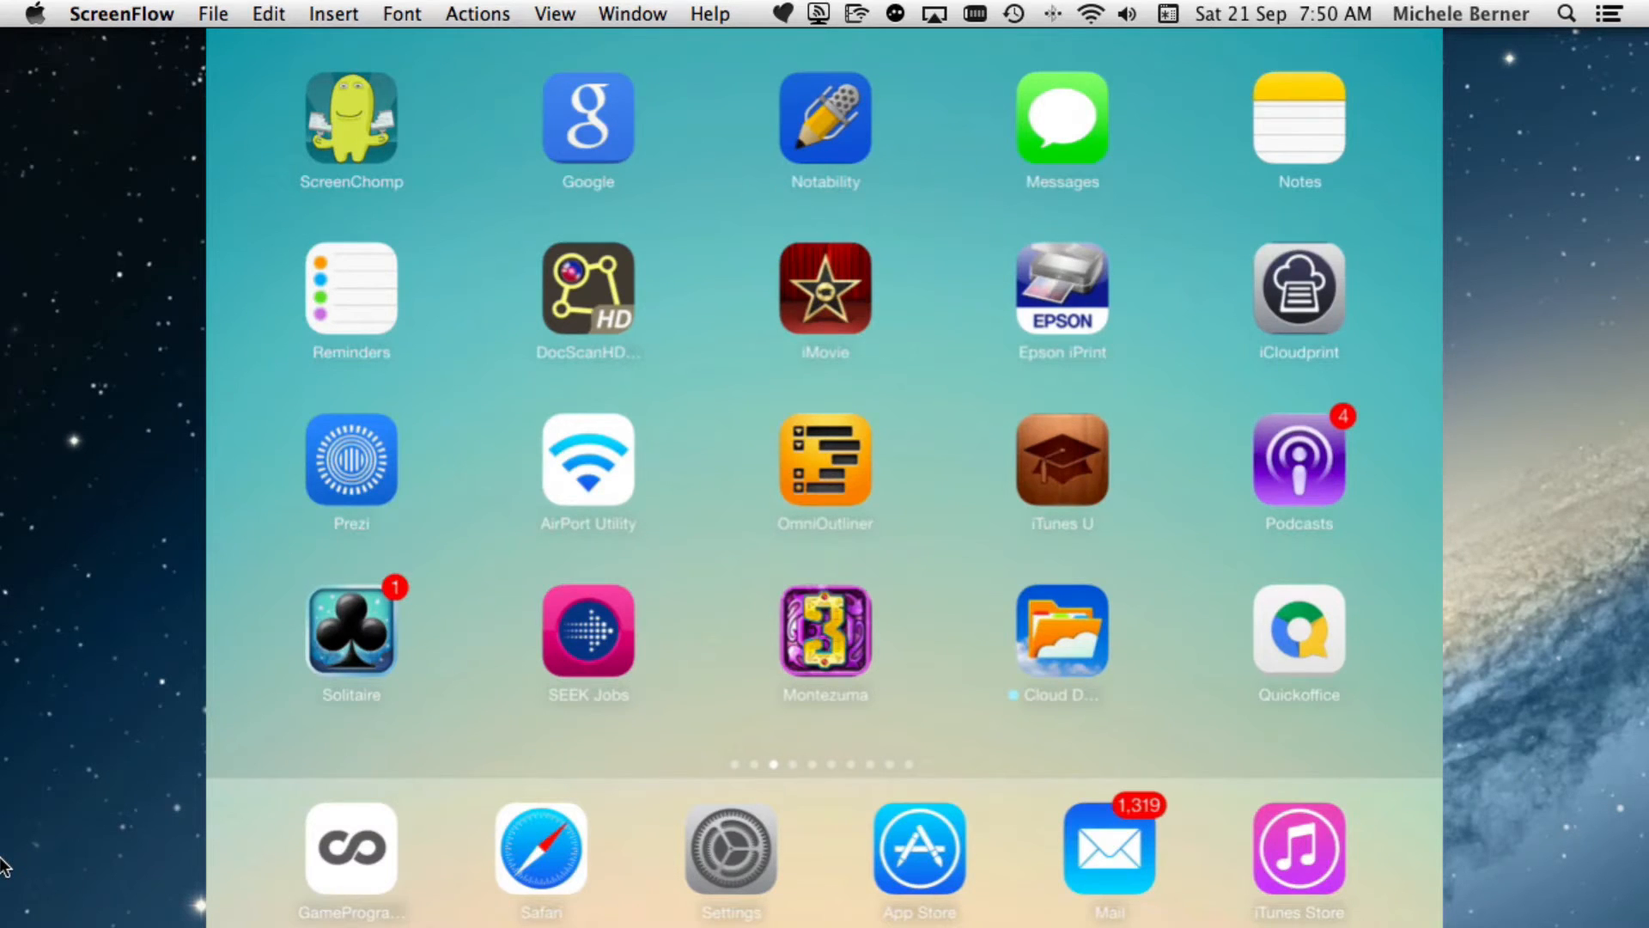
Open Settings to the Accessibility page and scroll down the list
{"action": "left_click", "coordinate": [731, 847]}
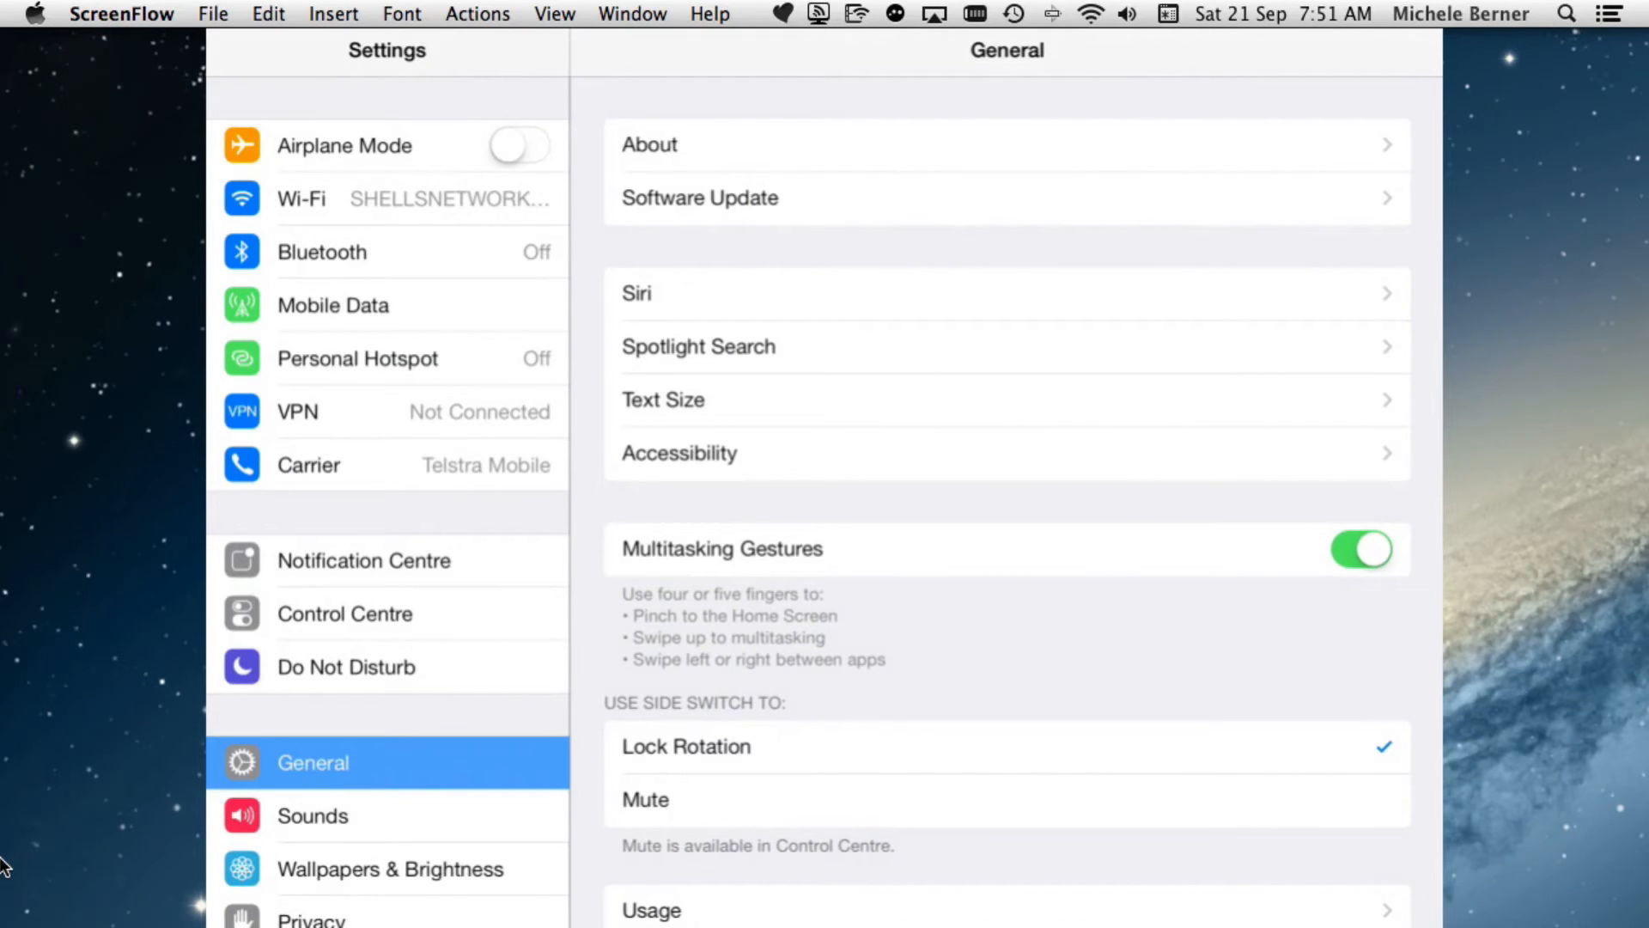
{"action": "left_click", "coordinate": [679, 453]}
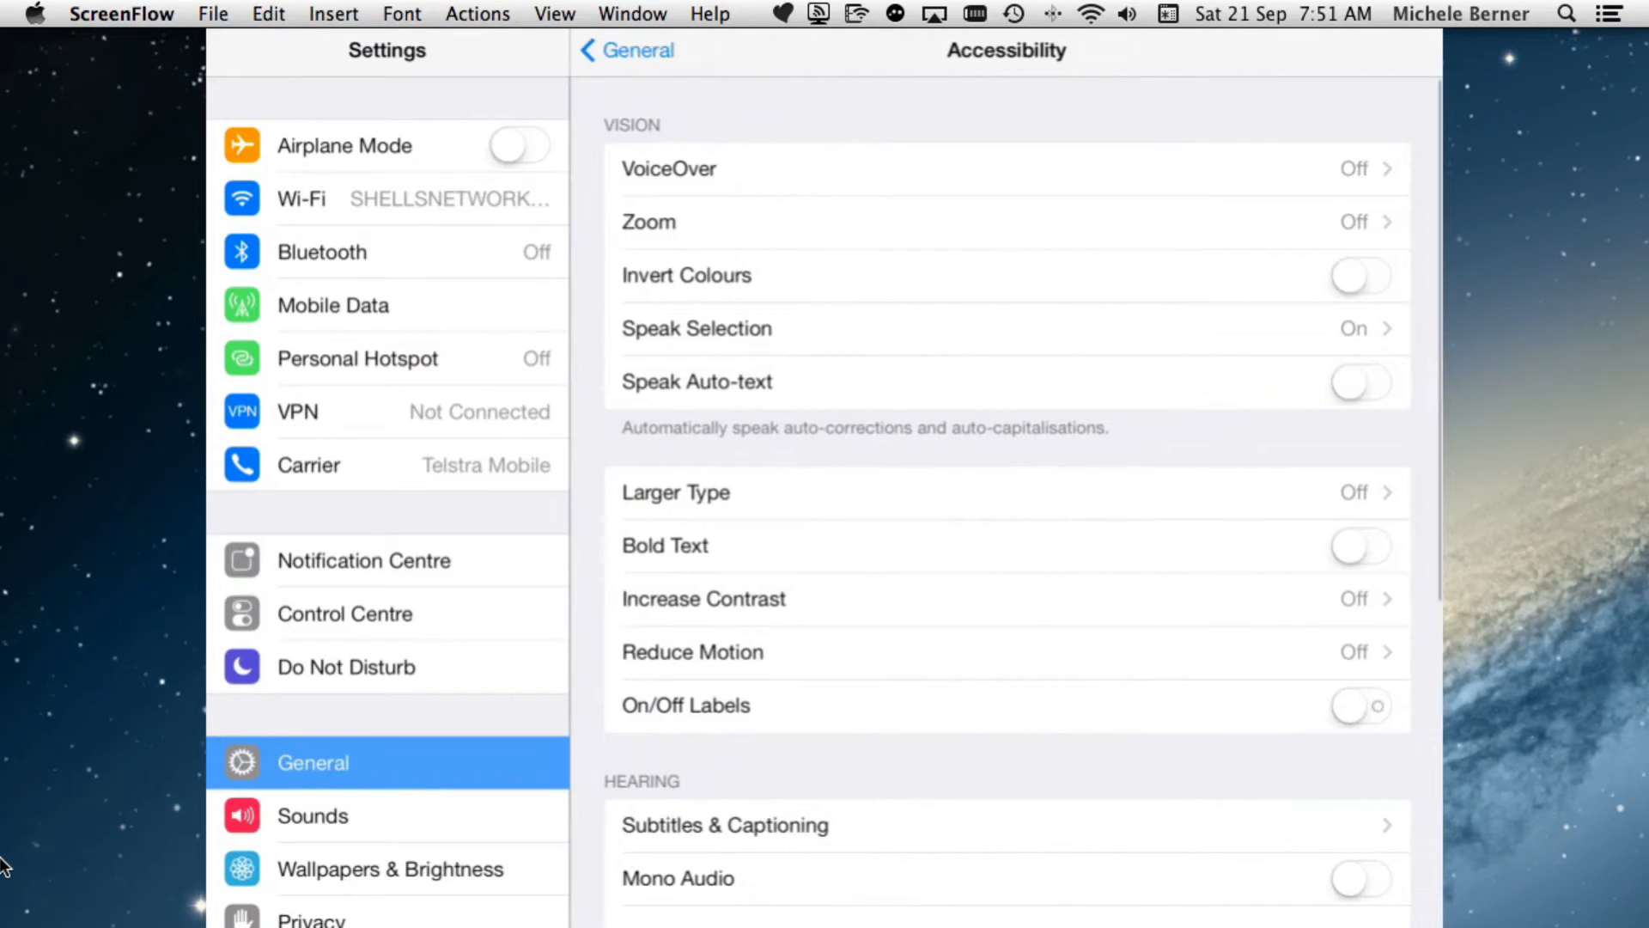
{"action": "scroll", "scroll_direction": "down", "scroll_amount": 3}
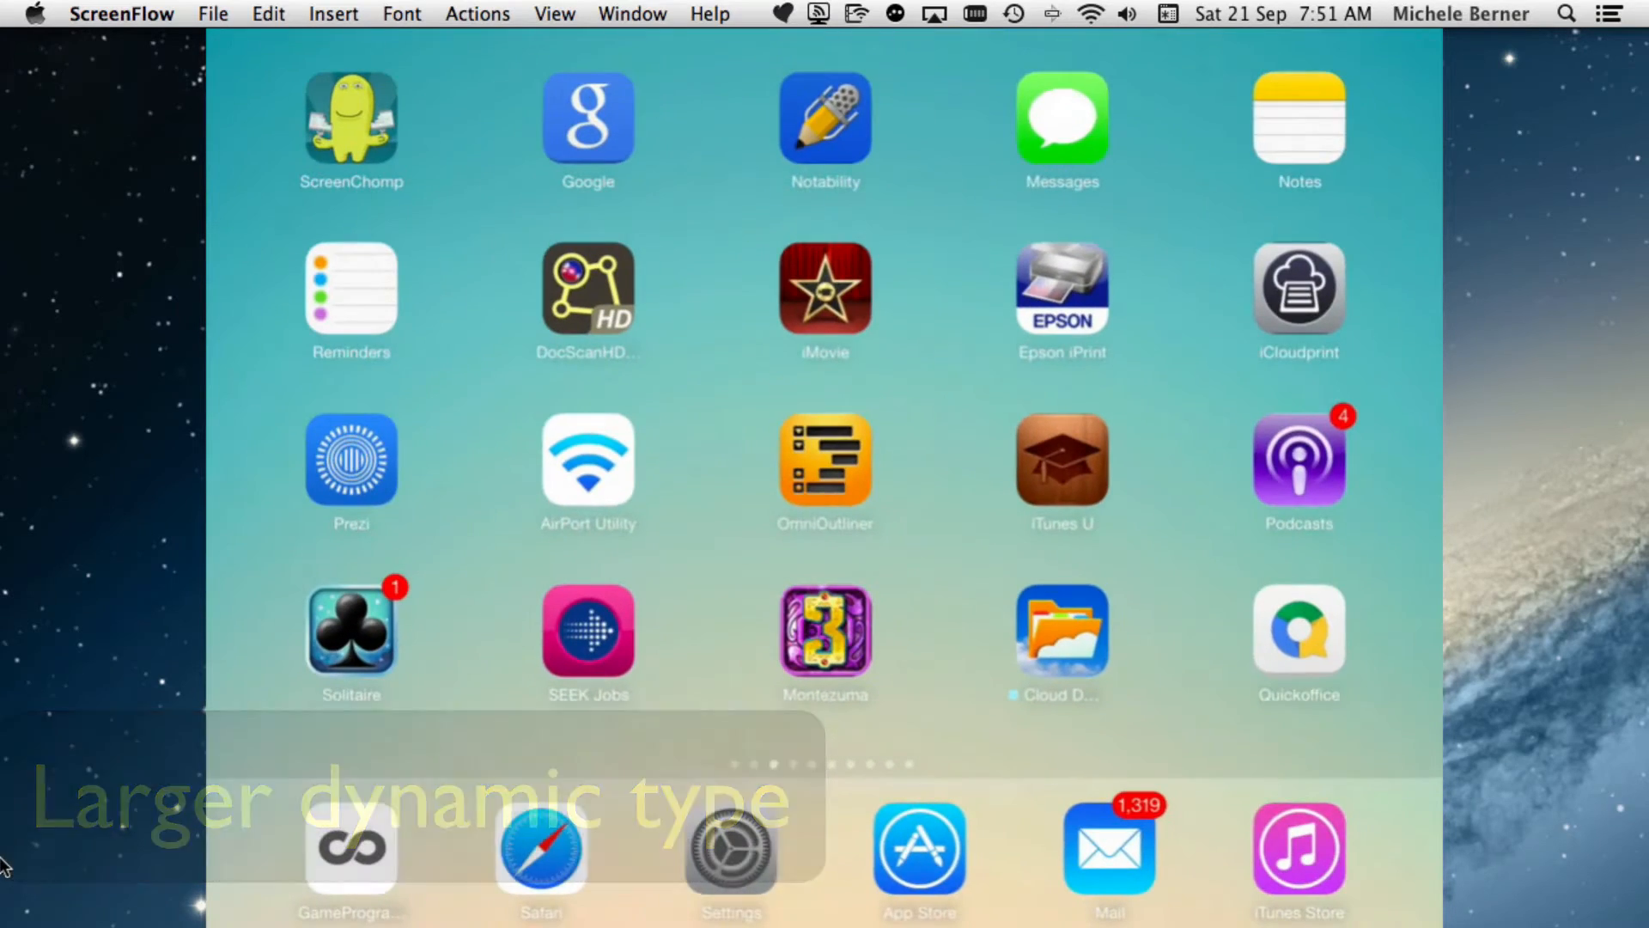
Read the InterConneX 1.0 announcement email in Mail
{"action": "left_click", "coordinate": [1109, 852]}
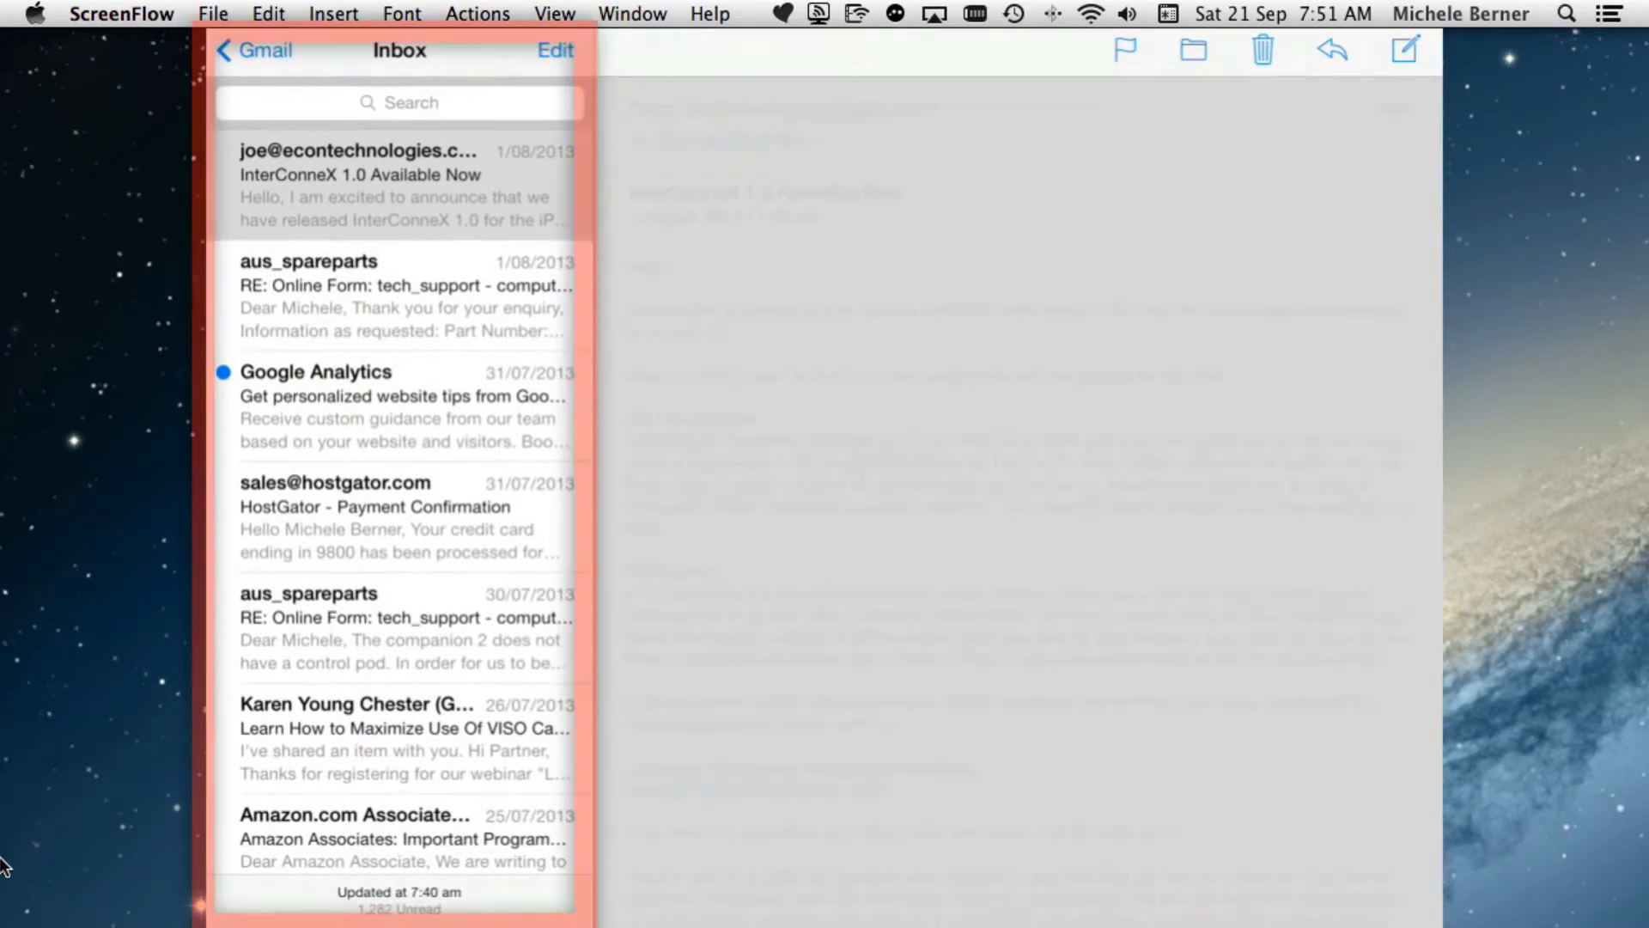
{"action": "left_click", "coordinate": [398, 184]}
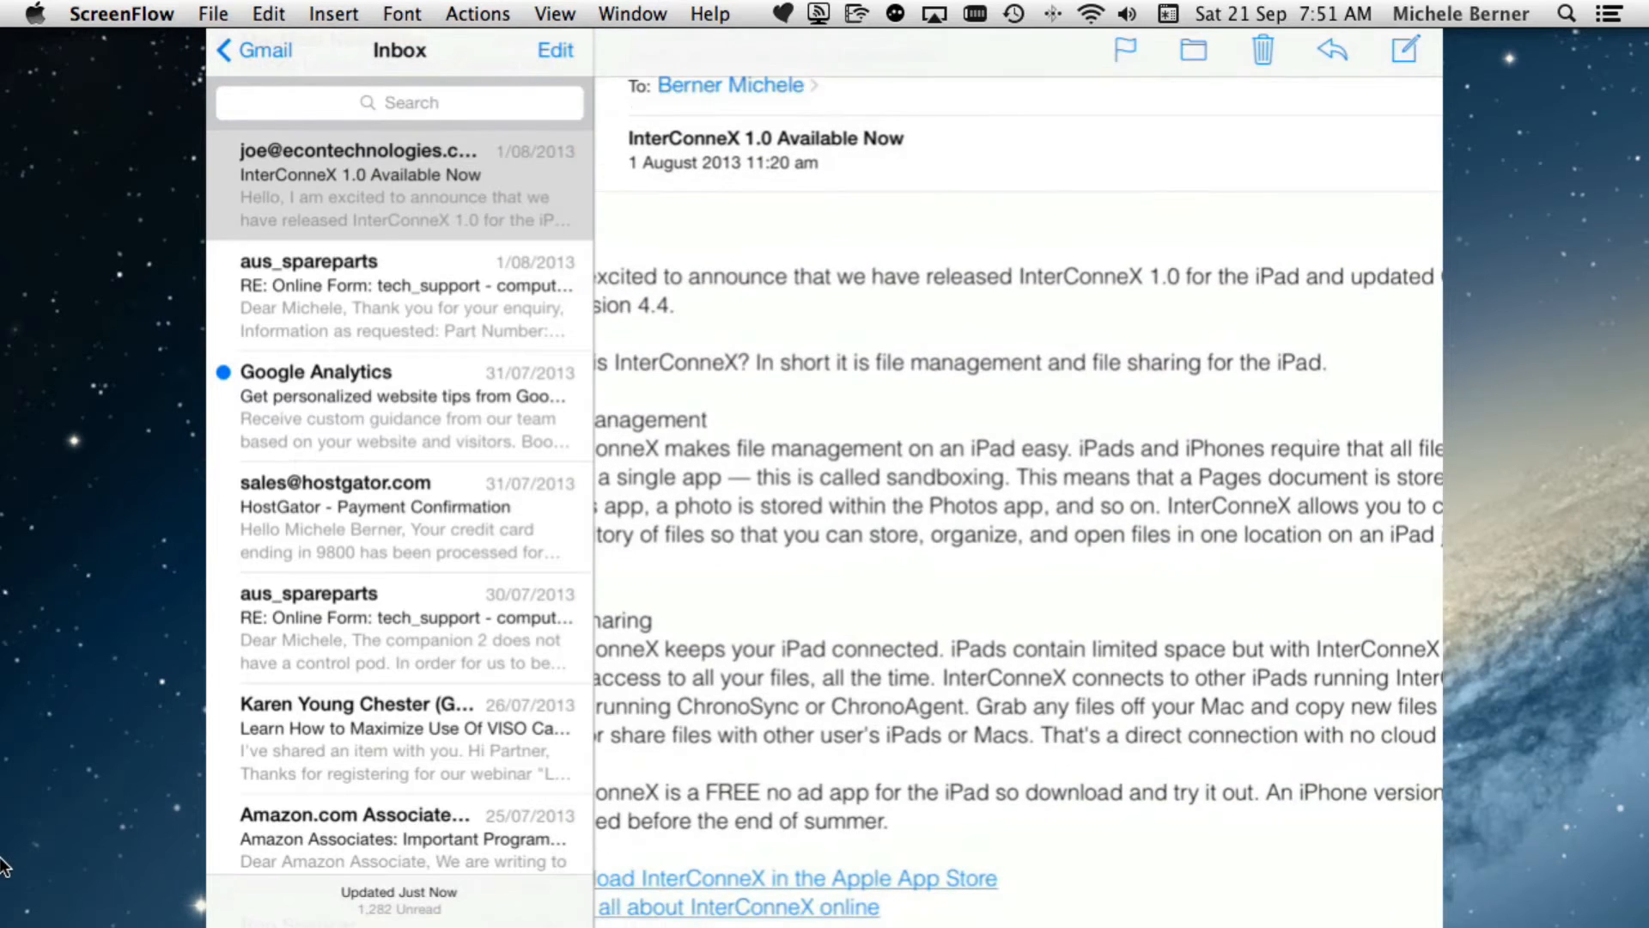
{"action": "scroll", "scroll_direction": "down", "scroll_amount": 3}
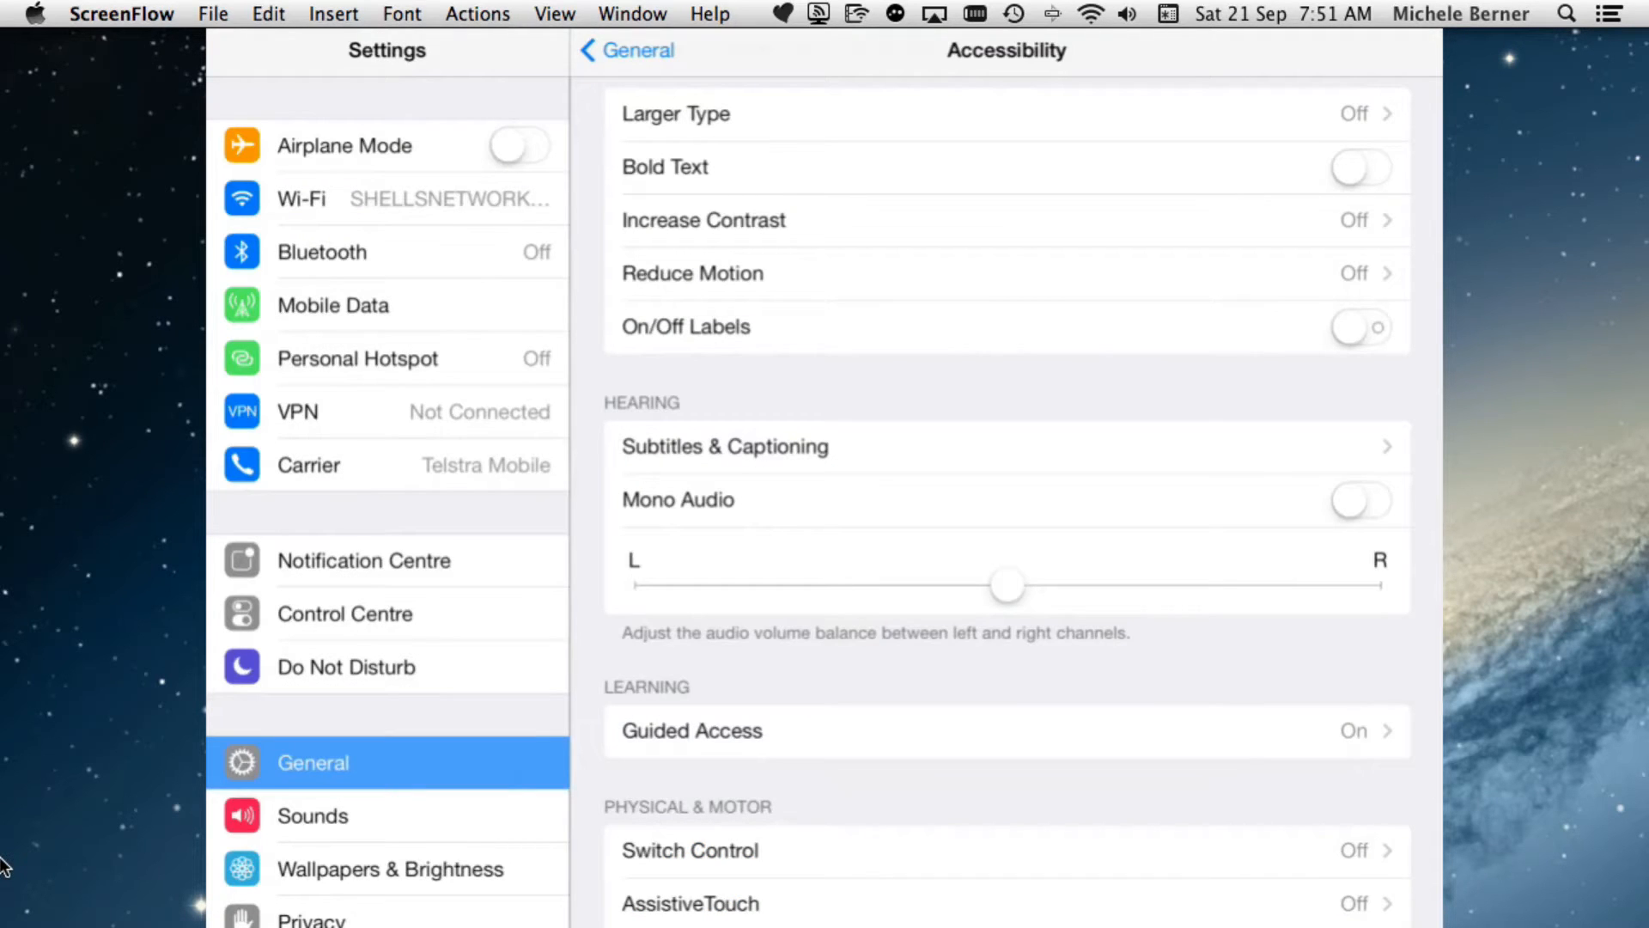
Switch on Larger Dynamic Type and drag the reading-size slider two steps larger
{"action": "scroll", "scroll_direction": "up", "scroll_amount": 3}
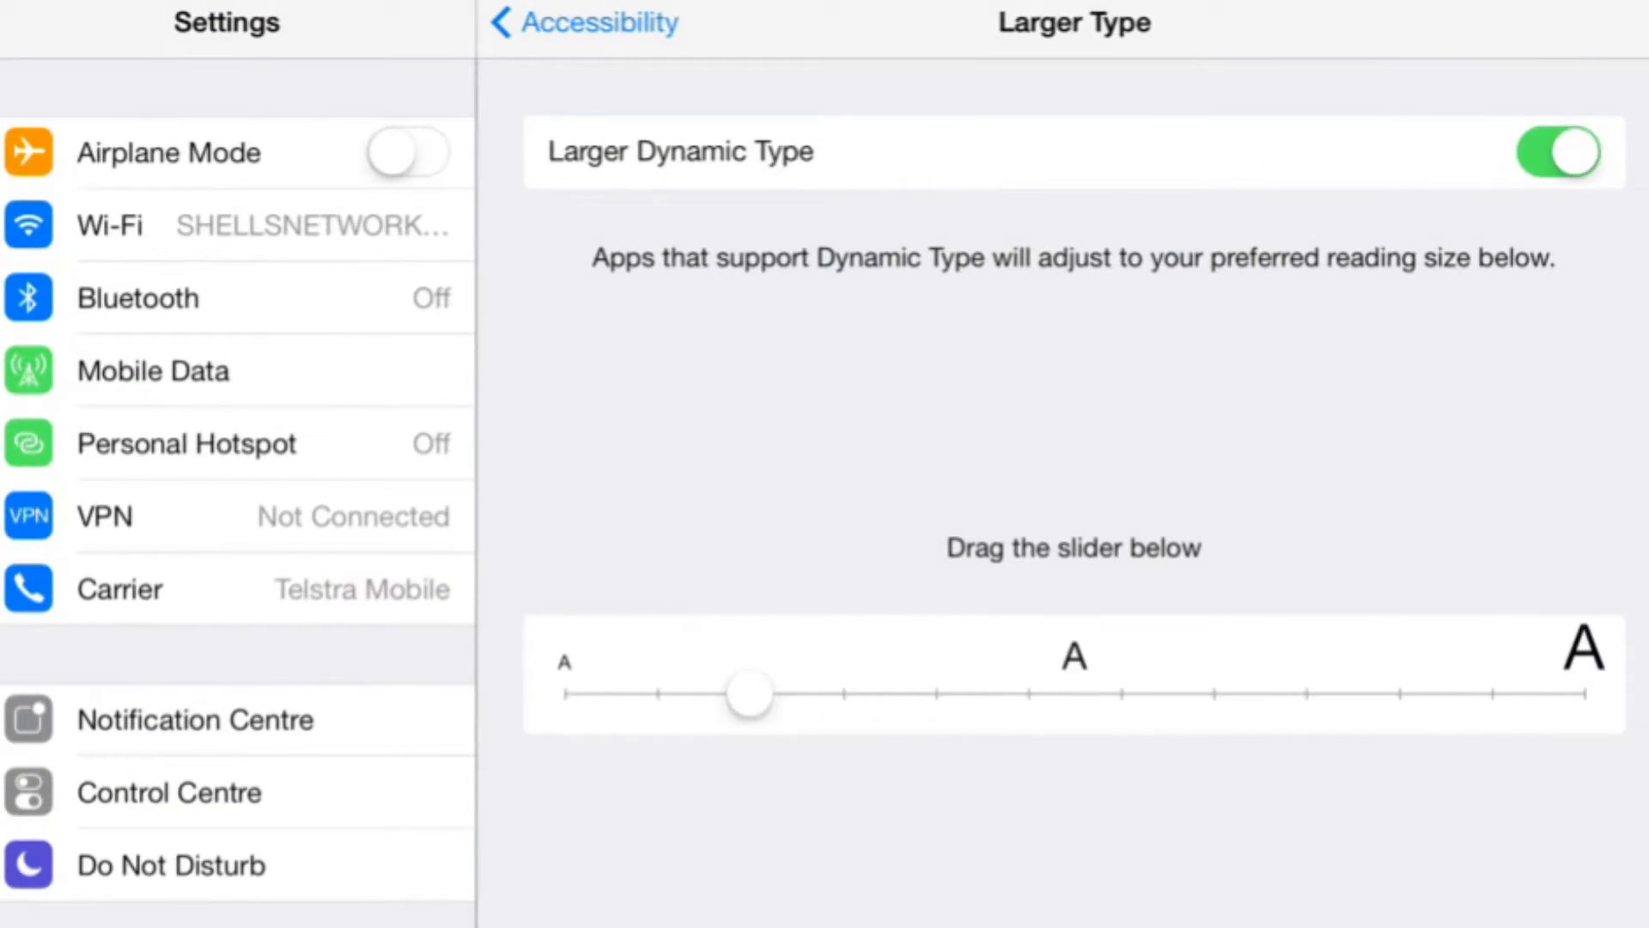
{"action": "left_click_drag", "start_coordinate": [750, 692], "coordinate": [842, 692]}
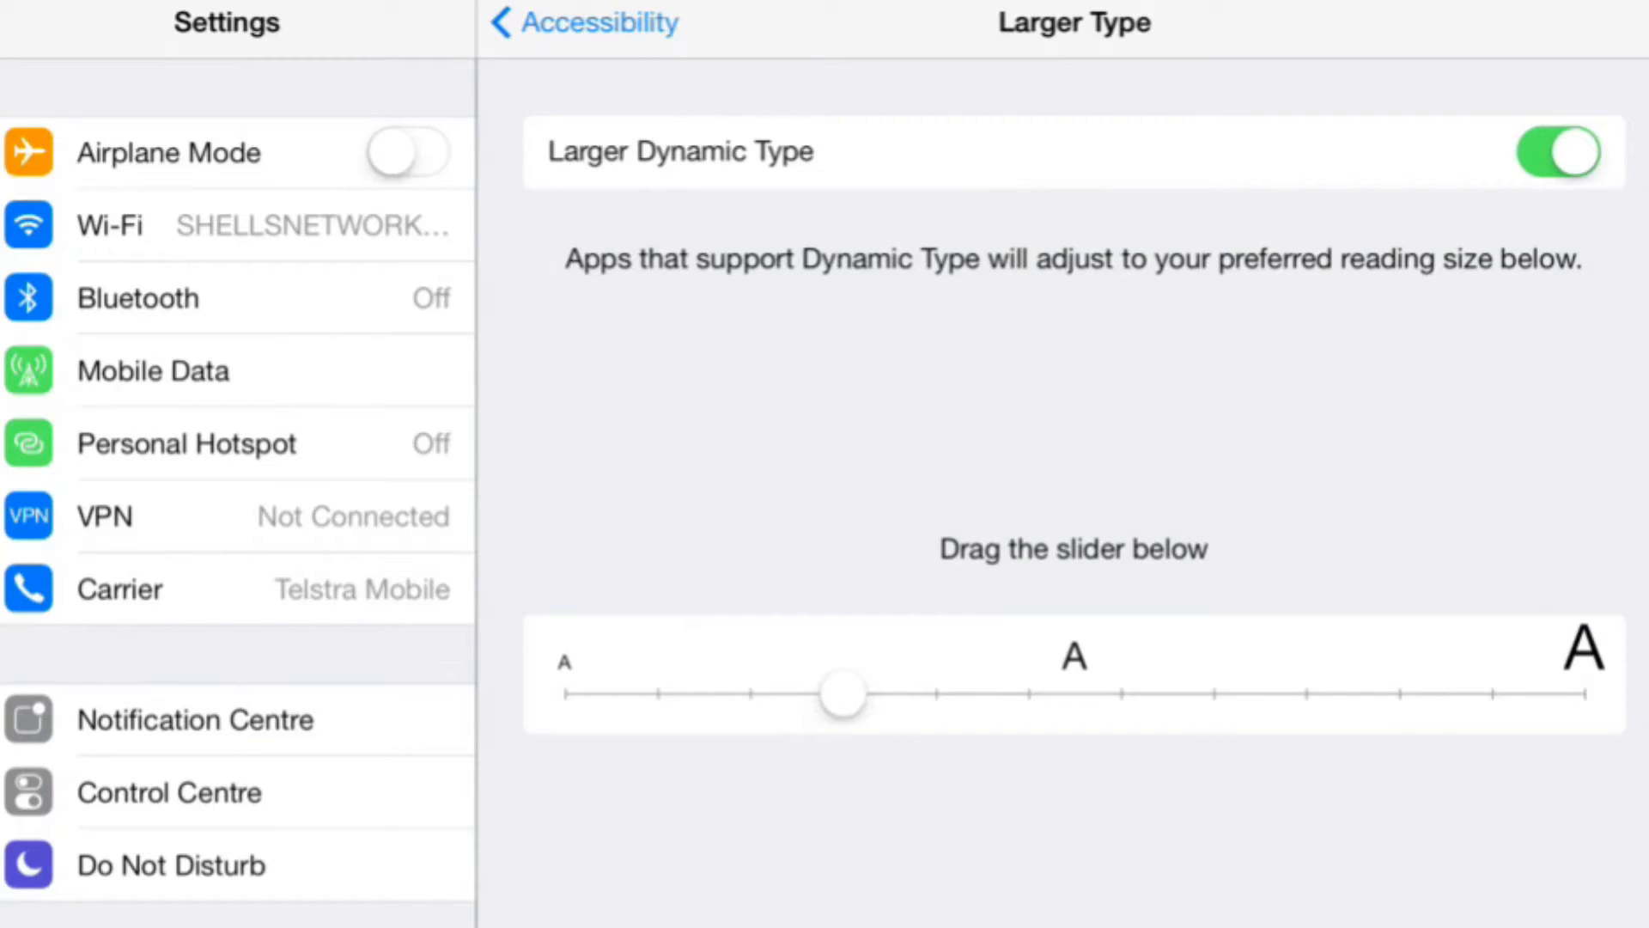
{"action": "left_click_drag", "start_coordinate": [841, 693], "coordinate": [934, 692]}
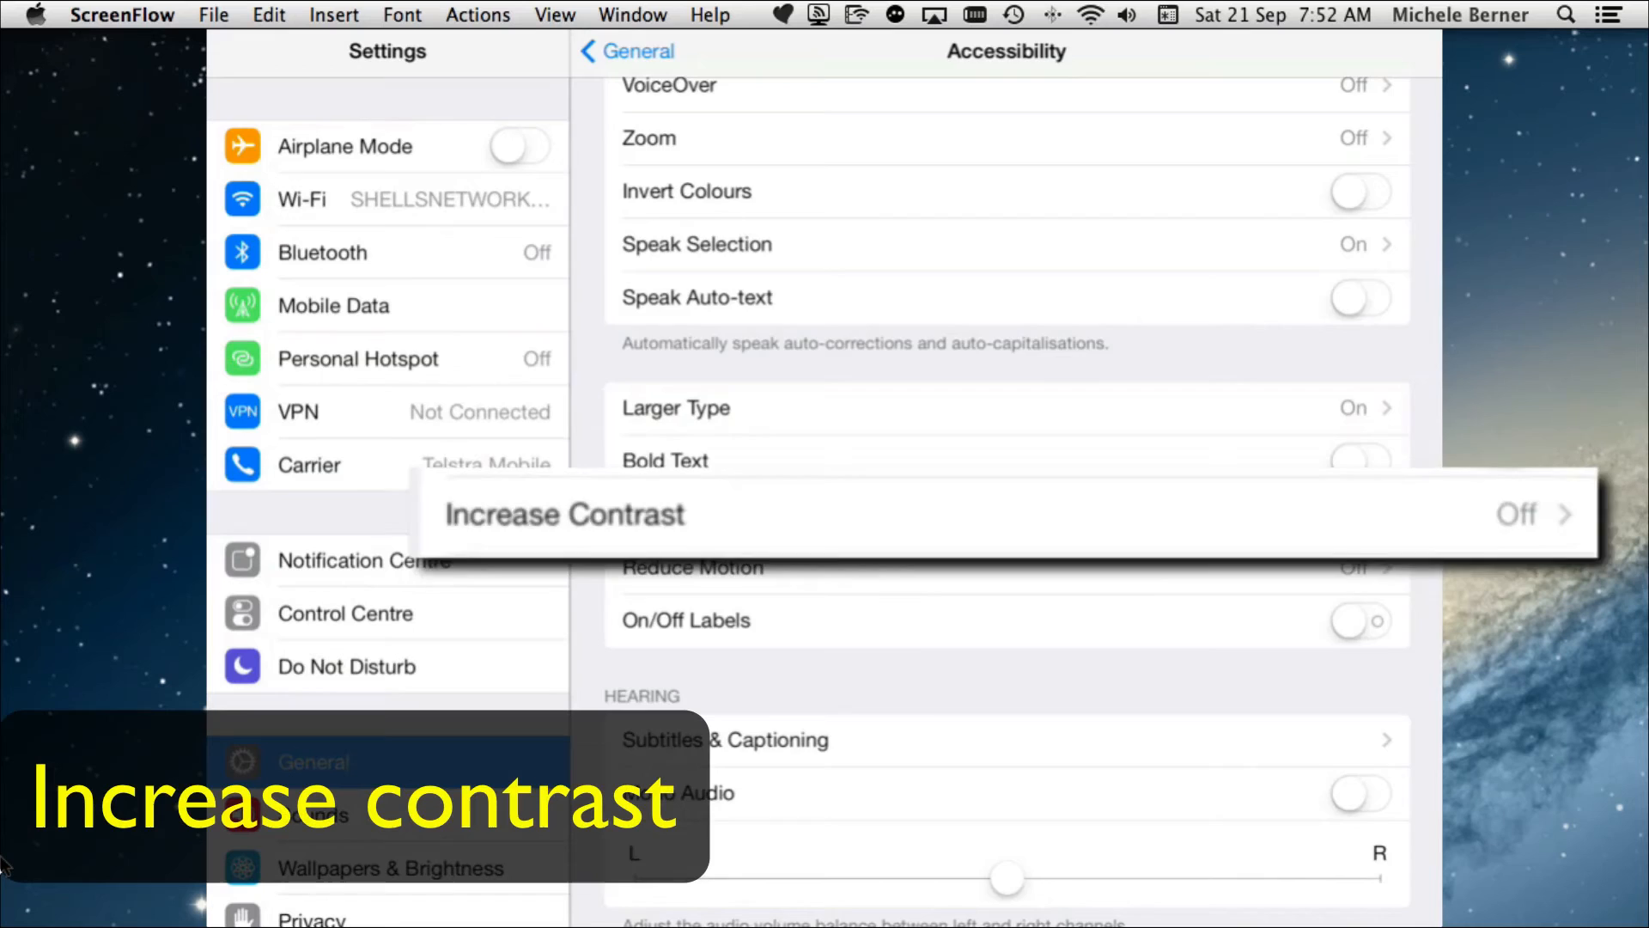
Enable Increase Contrast and Reduce Motion, then return to the Accessibility list
{"action": "left_click", "coordinate": [1004, 514]}
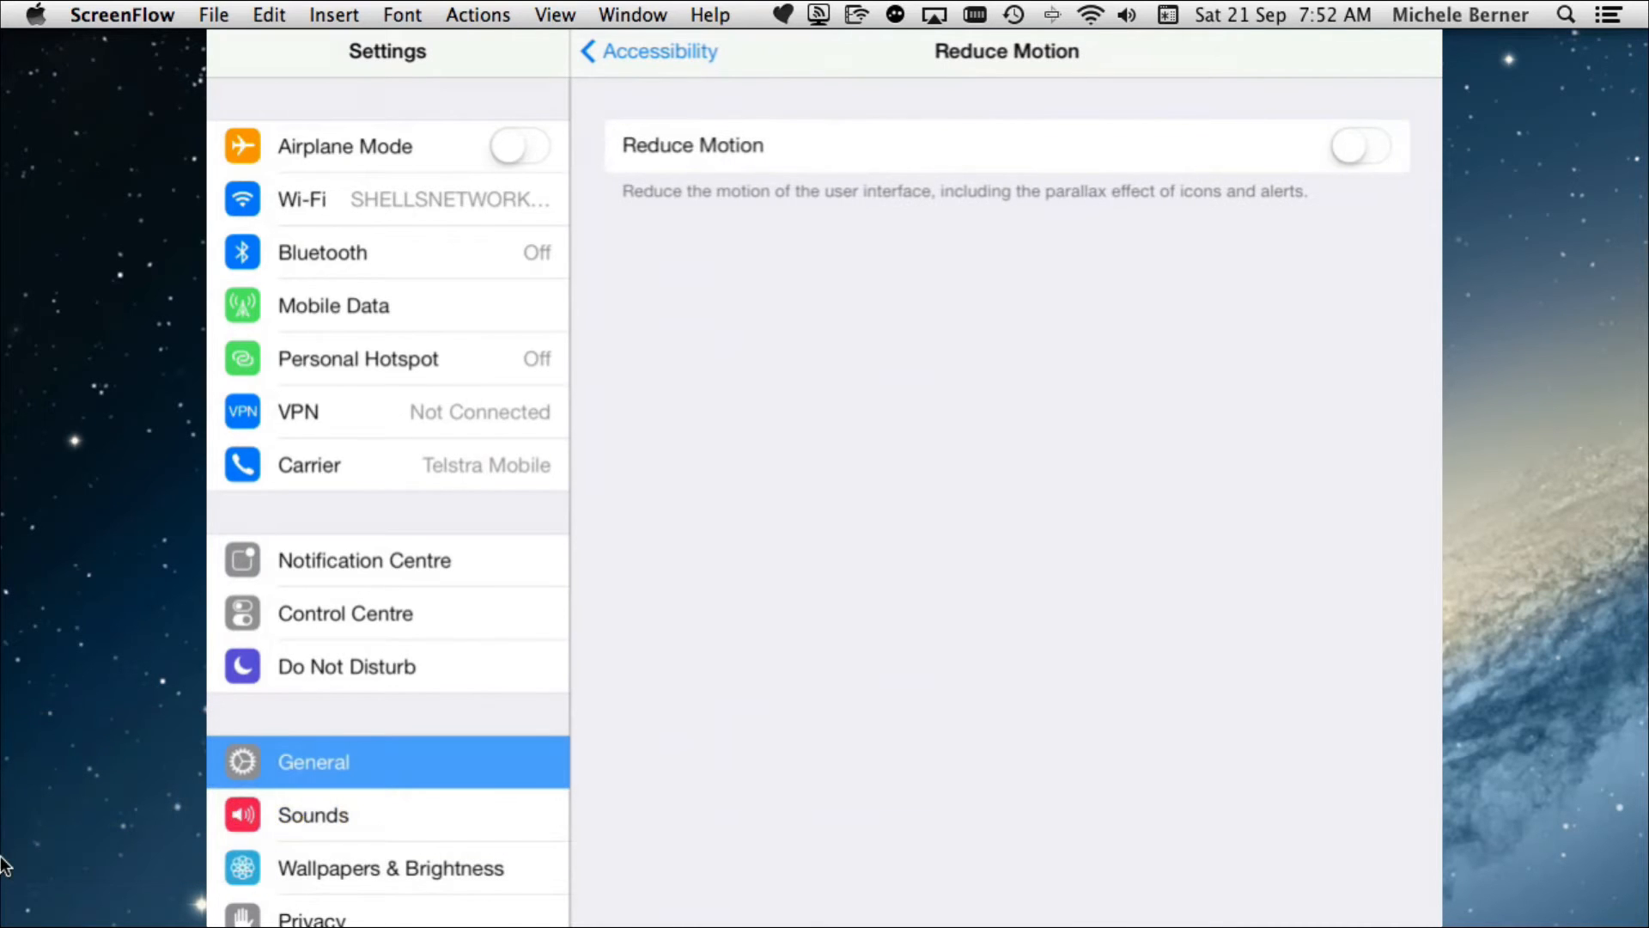
{"action": "left_click", "coordinate": [1360, 145]}
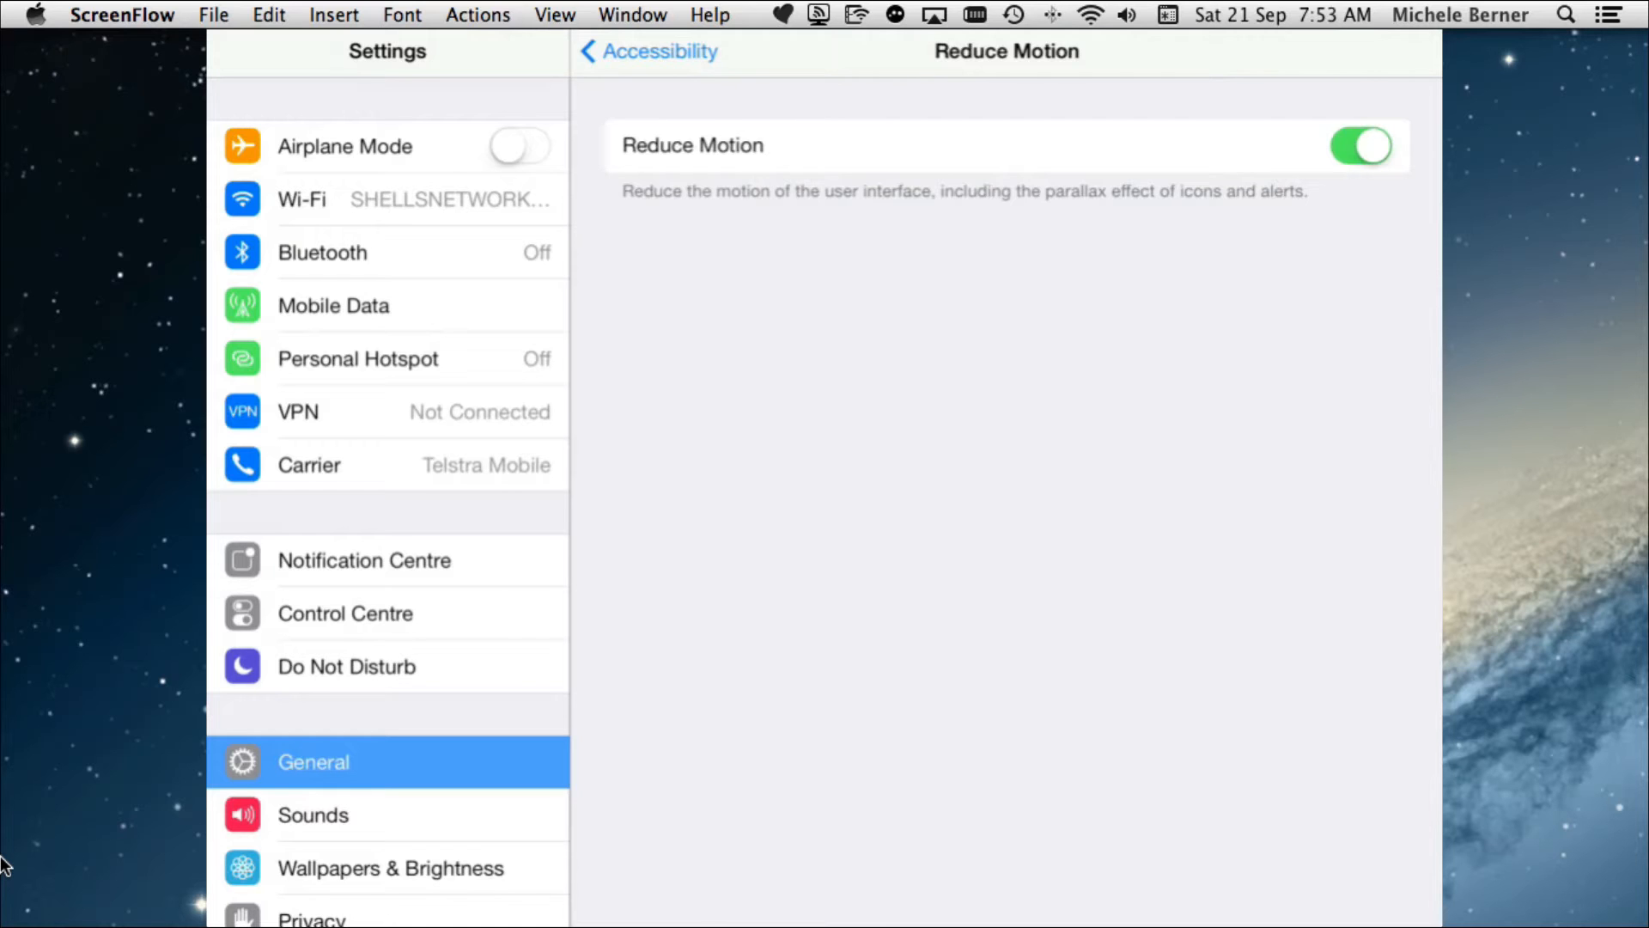
{"action": "left_click", "coordinate": [638, 51]}
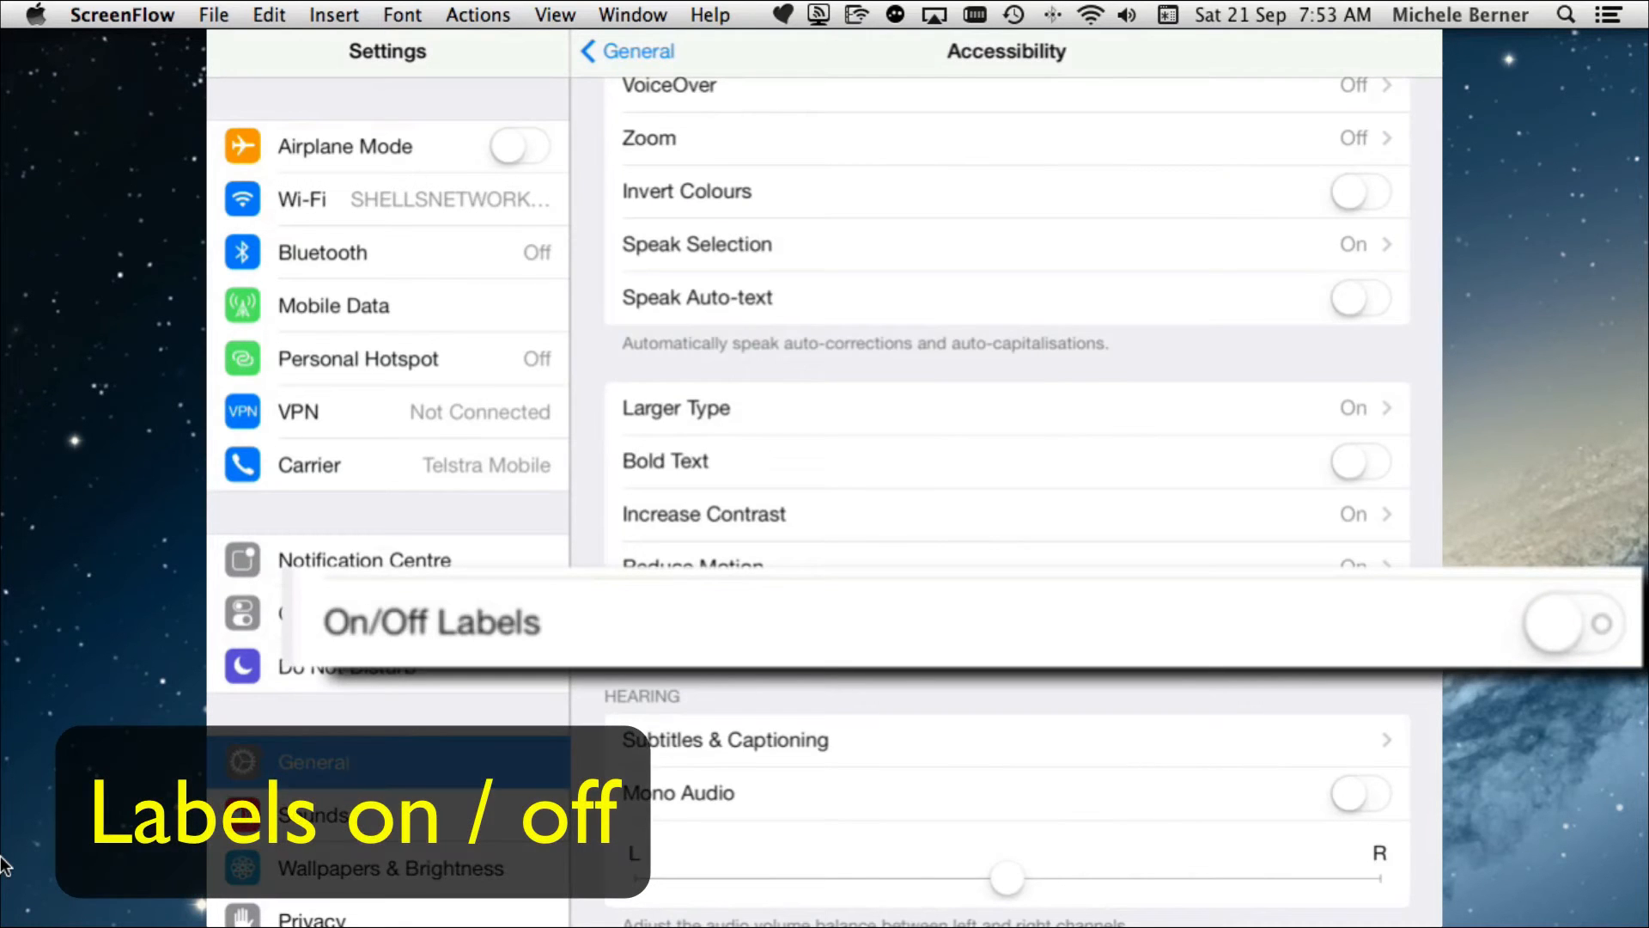
Turn on On/Off Labels, go back to General, and exit to the home screen
{"action": "left_click", "coordinate": [1574, 623]}
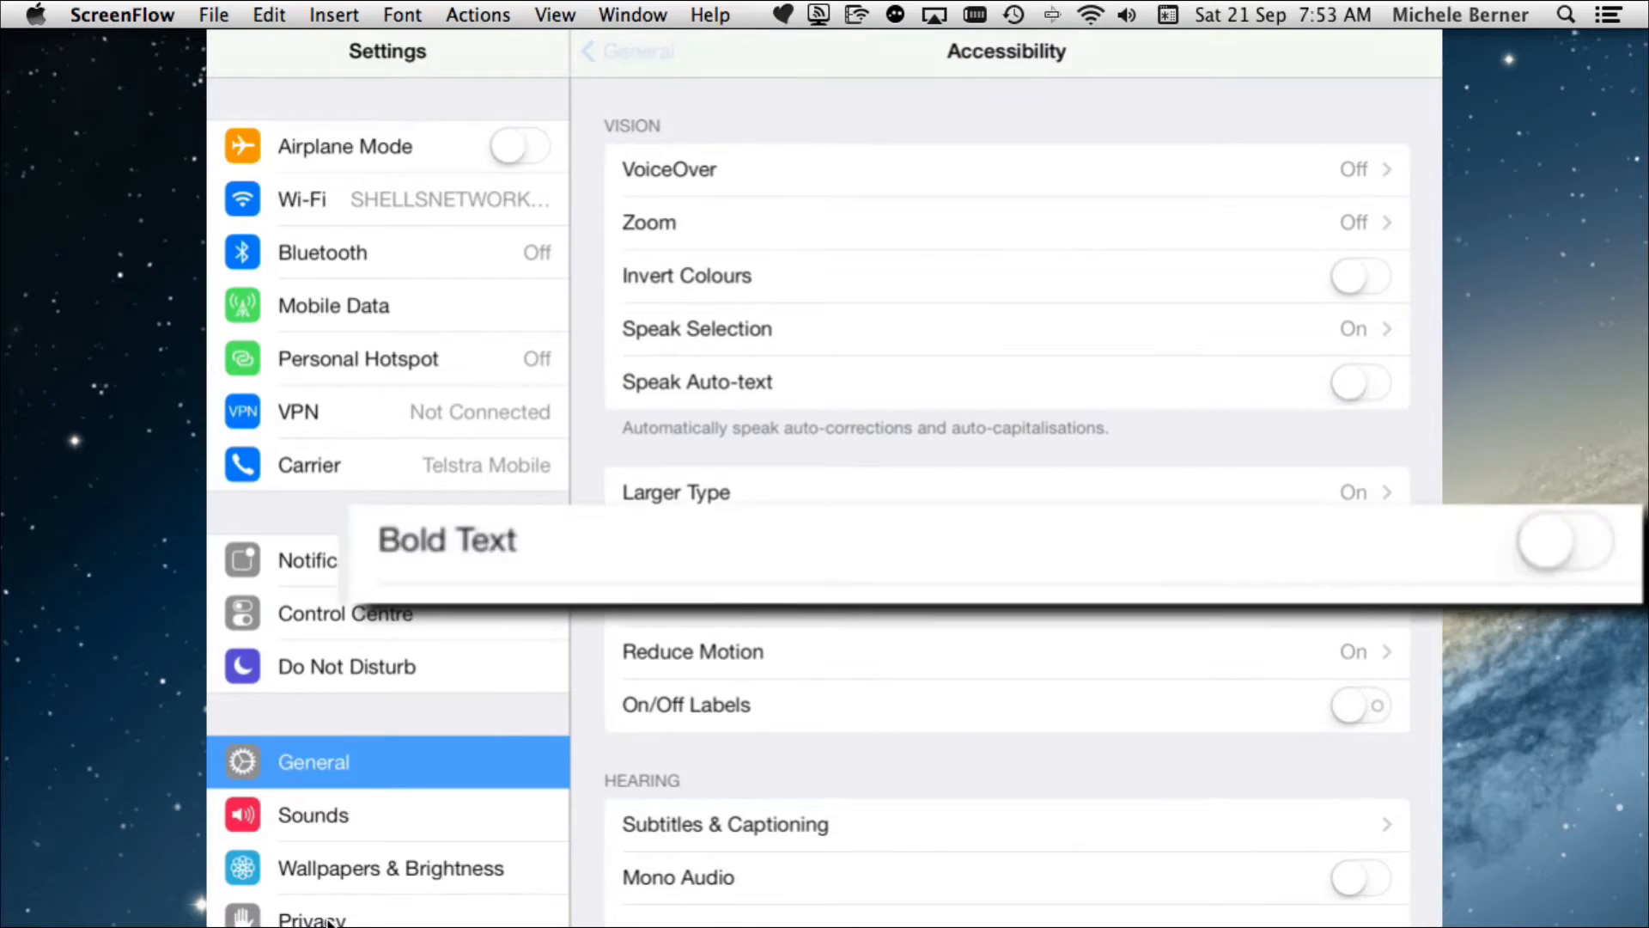
{"action": "left_click", "coordinate": [625, 51]}
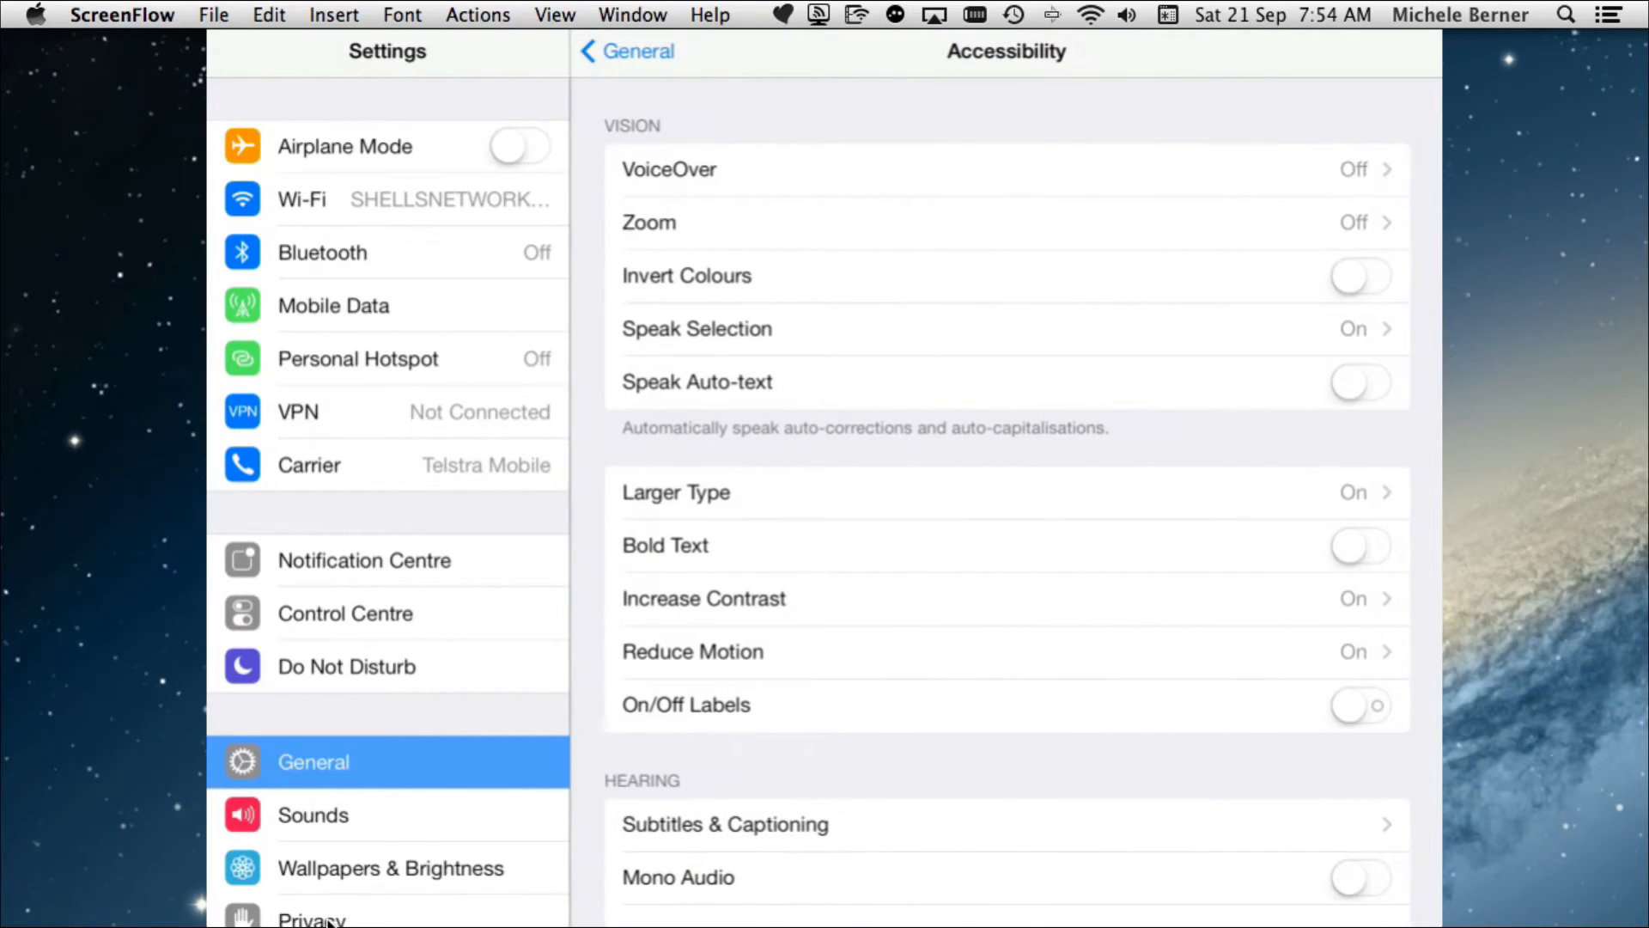
{"action": "left_click", "coordinate": [1360, 705]}
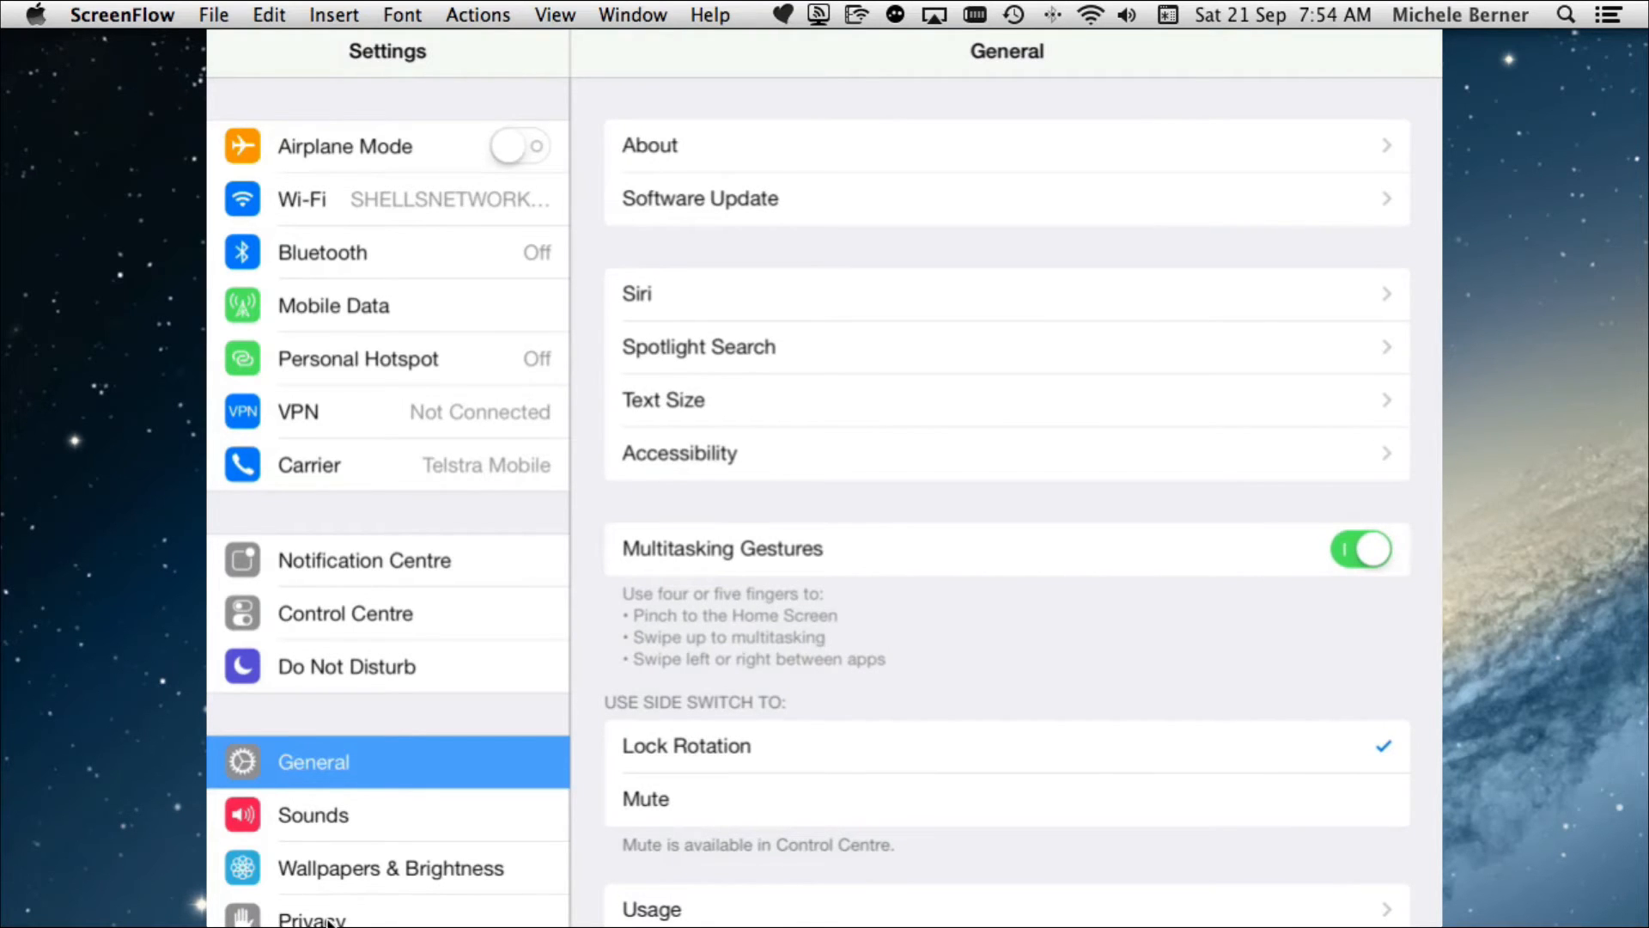
{"action": "left_click", "coordinate": [679, 452]}
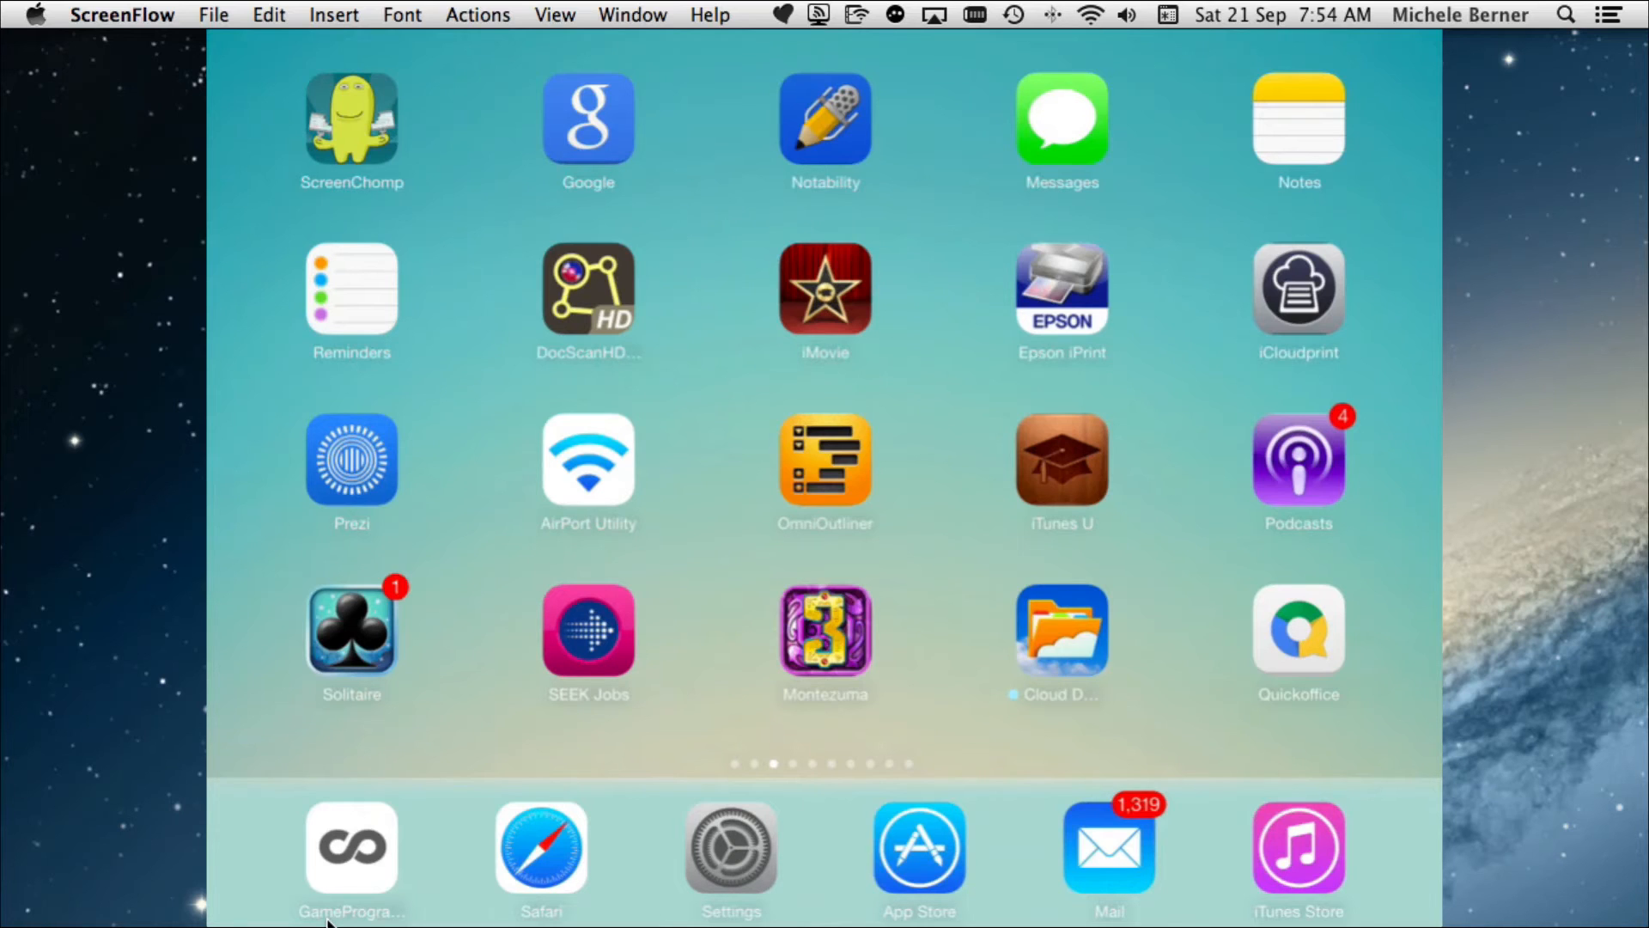
Enable Bold Text in Settings and accept the restart prompt
{"action": "left_click", "coordinate": [731, 845]}
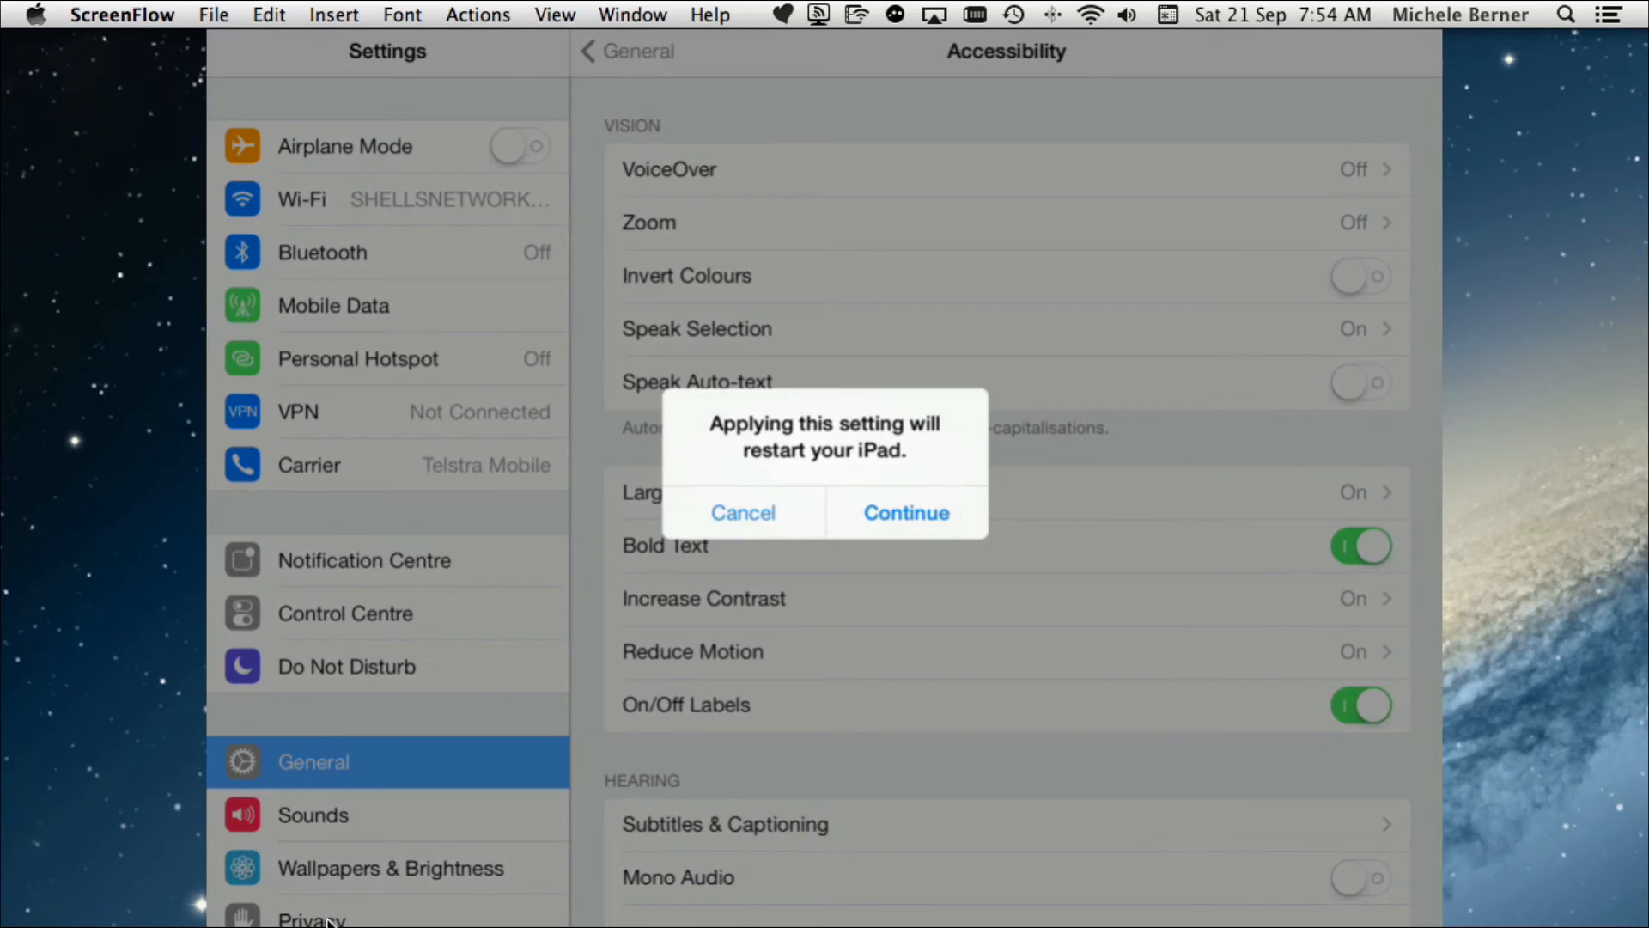
{"action": "left_click", "coordinate": [906, 512]}
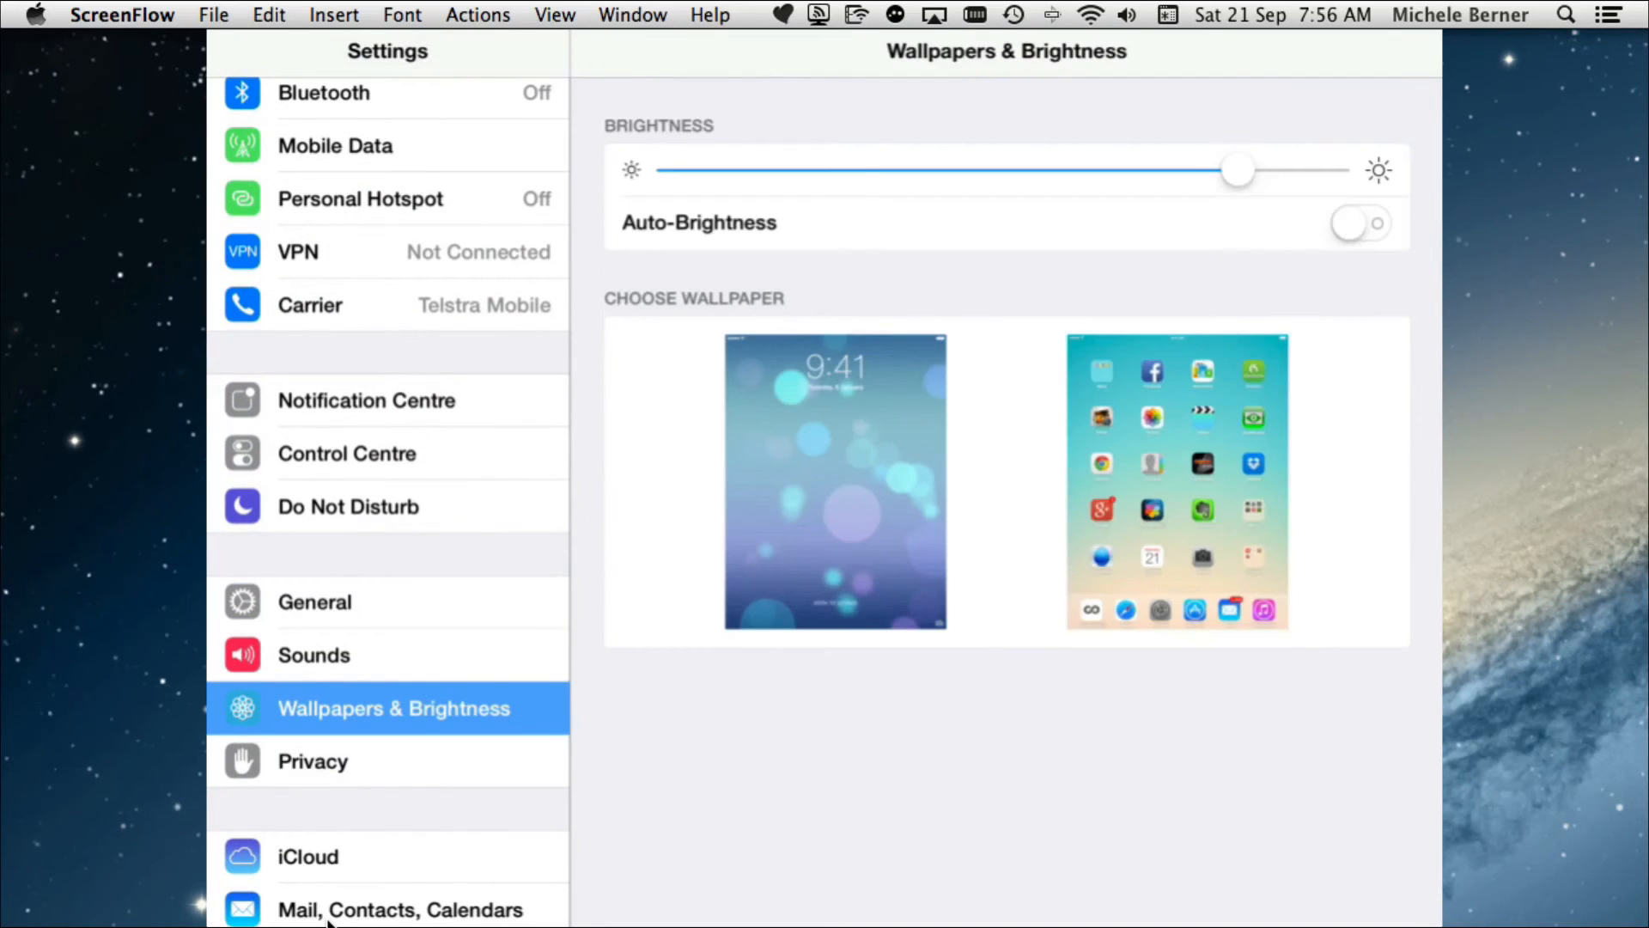
Choose a dark starry wallpaper from Apple's collection for the Home Screen
{"action": "left_click", "coordinate": [835, 481]}
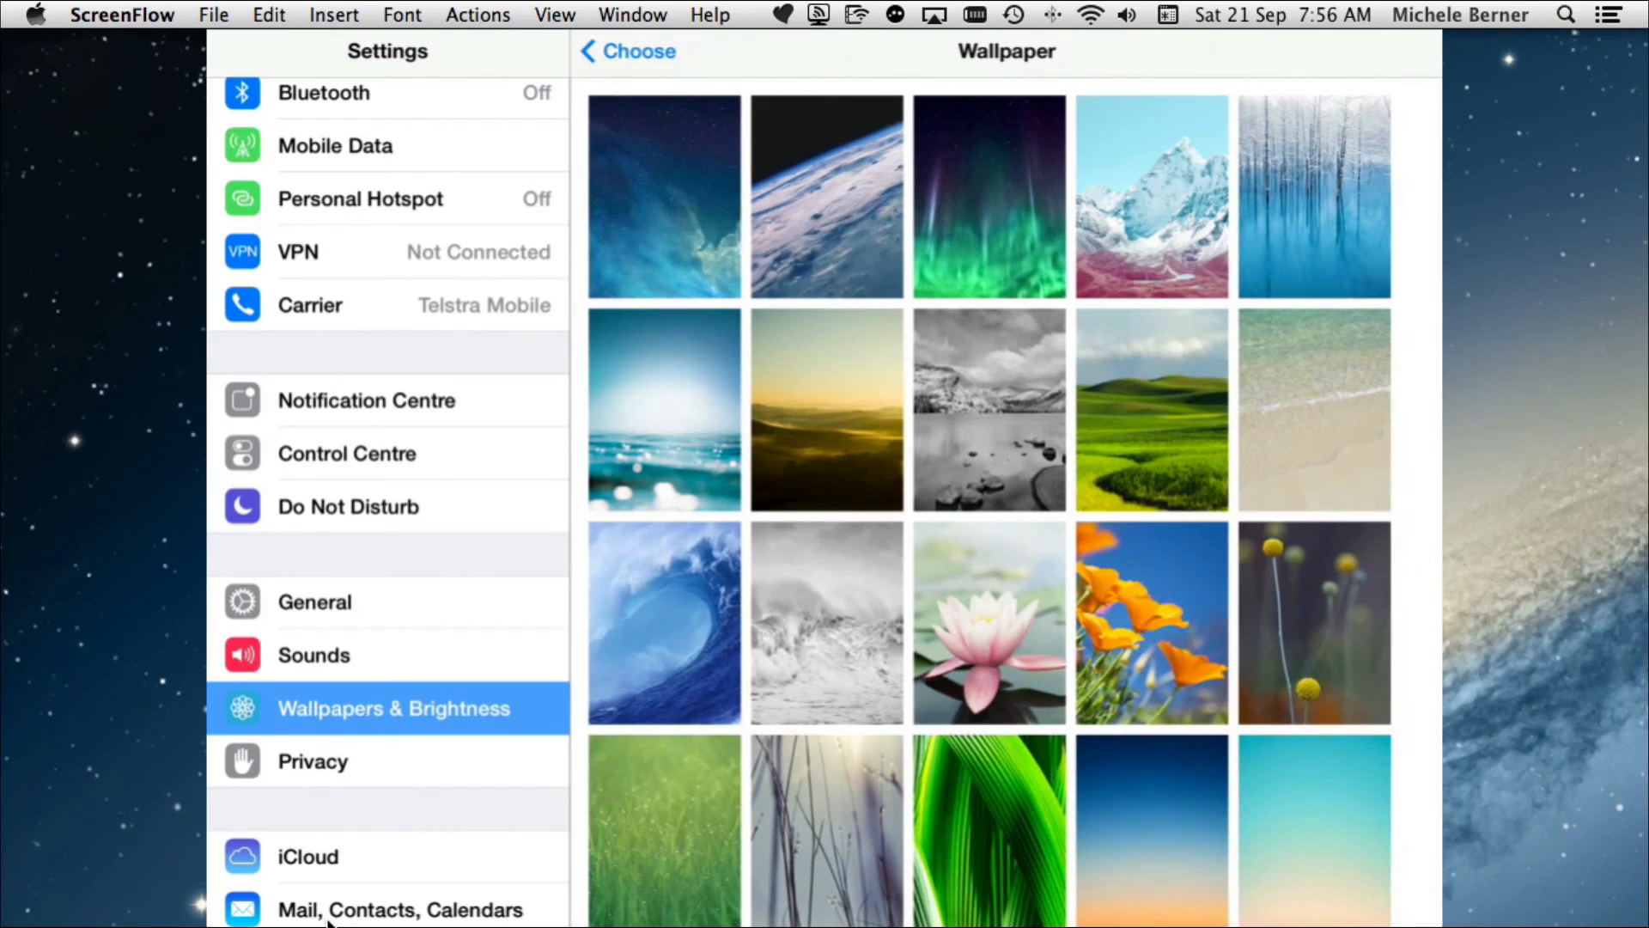
{"action": "scroll", "scroll_direction": "down", "scroll_amount": 3}
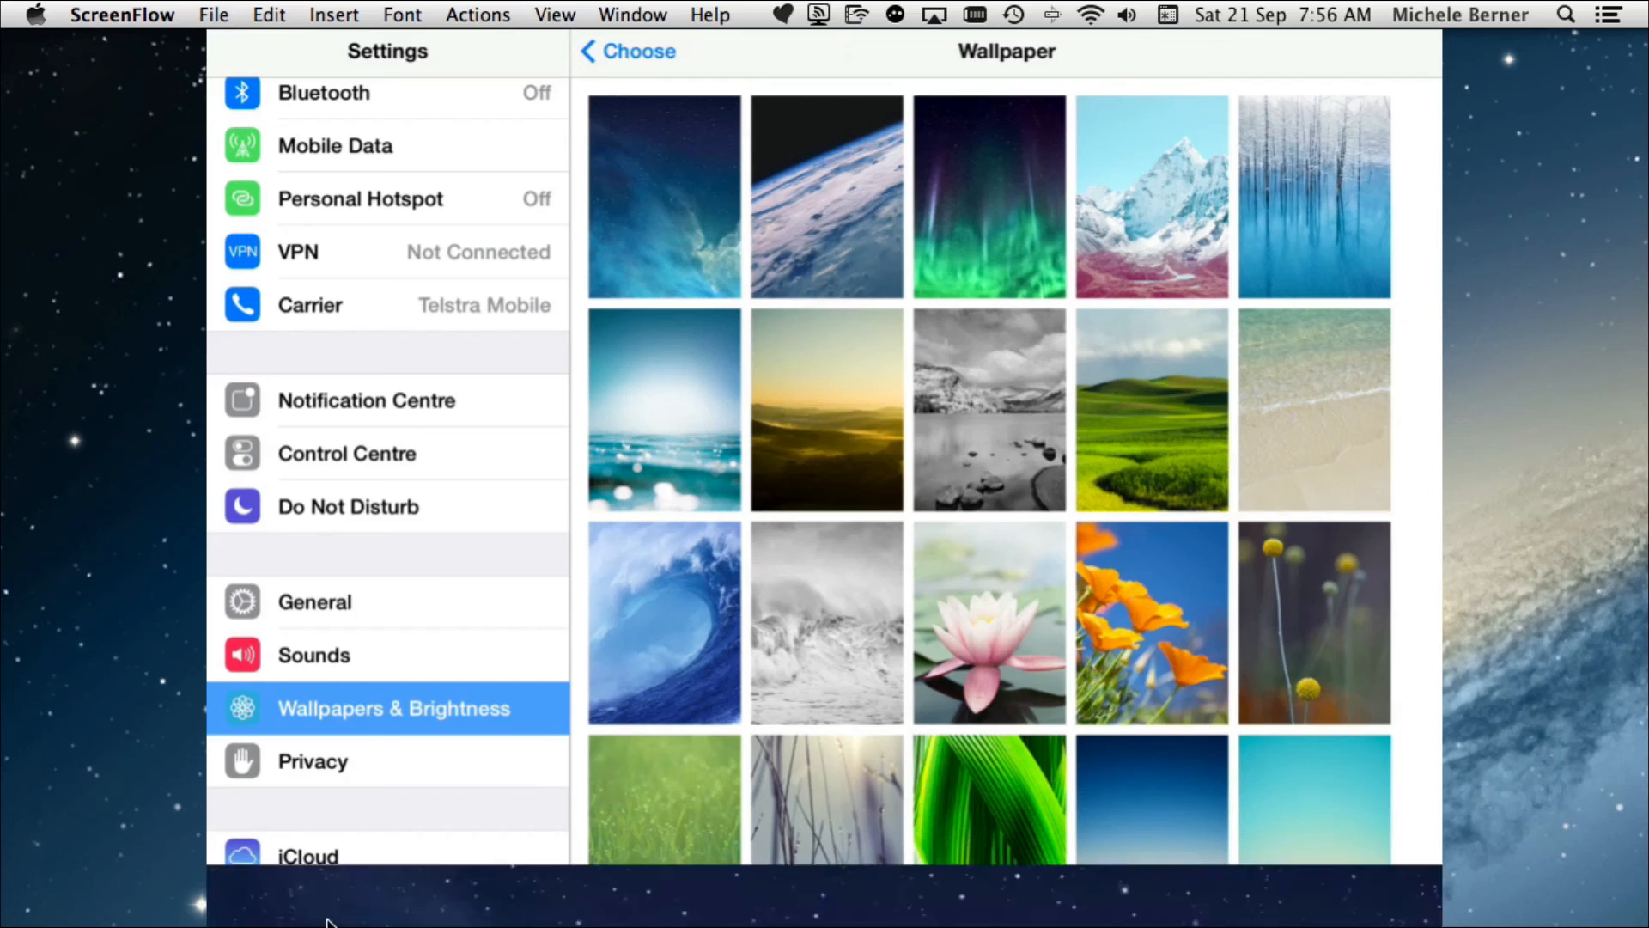
{"action": "left_click", "coordinate": [664, 196]}
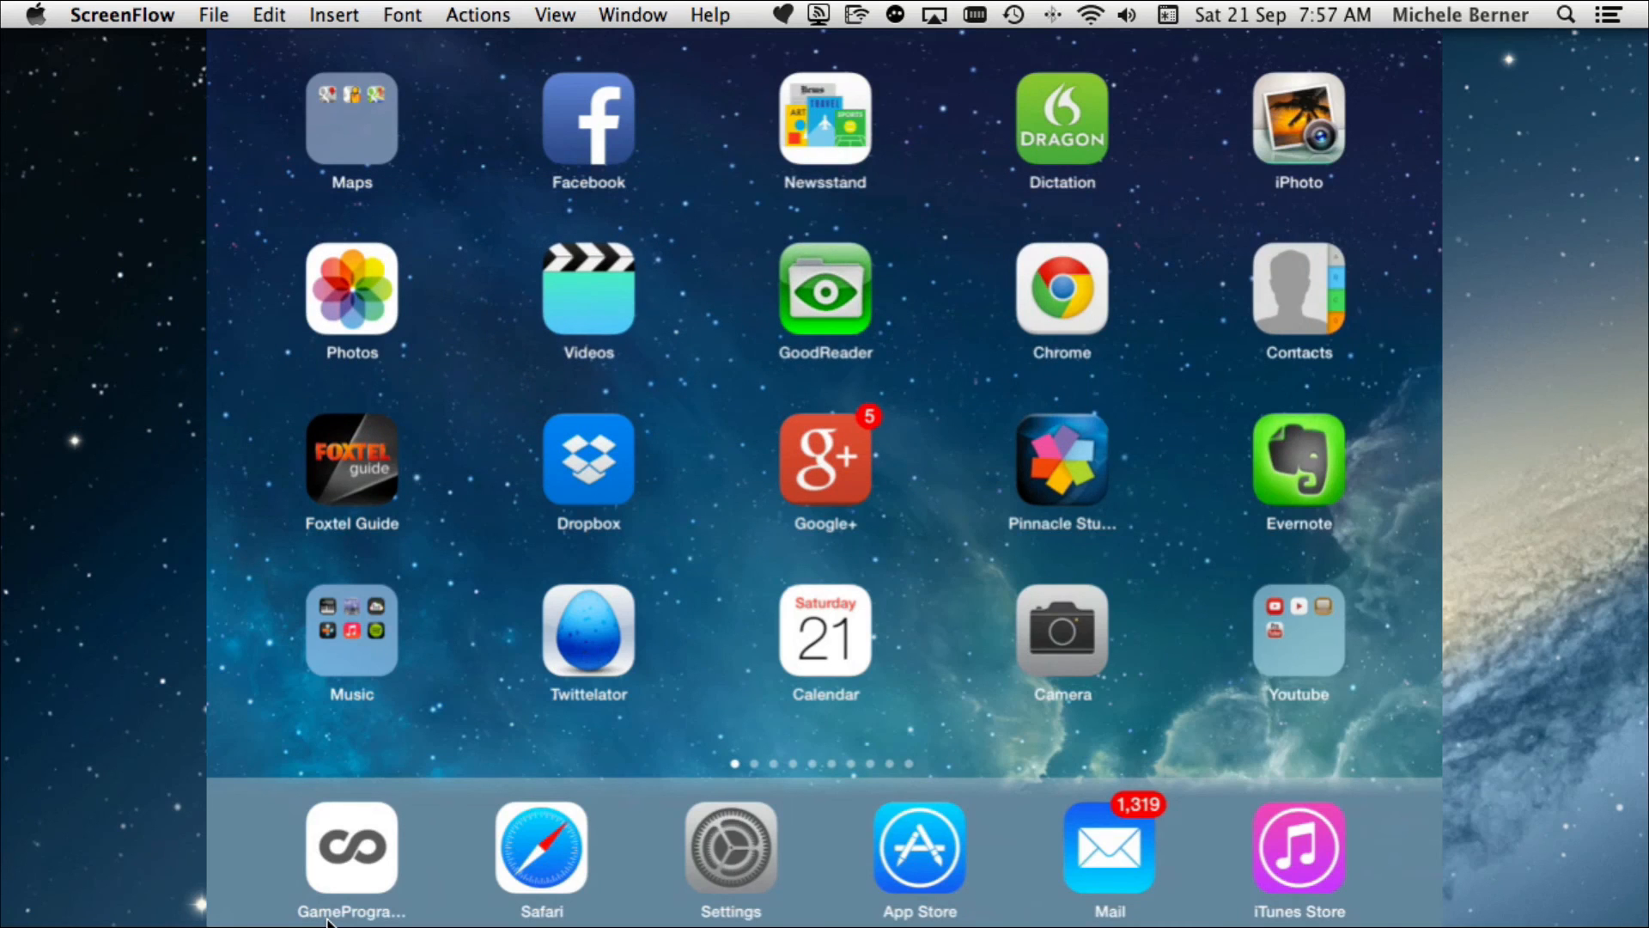
{"action": "scroll", "scroll_direction": "left", "scroll_amount": 3}
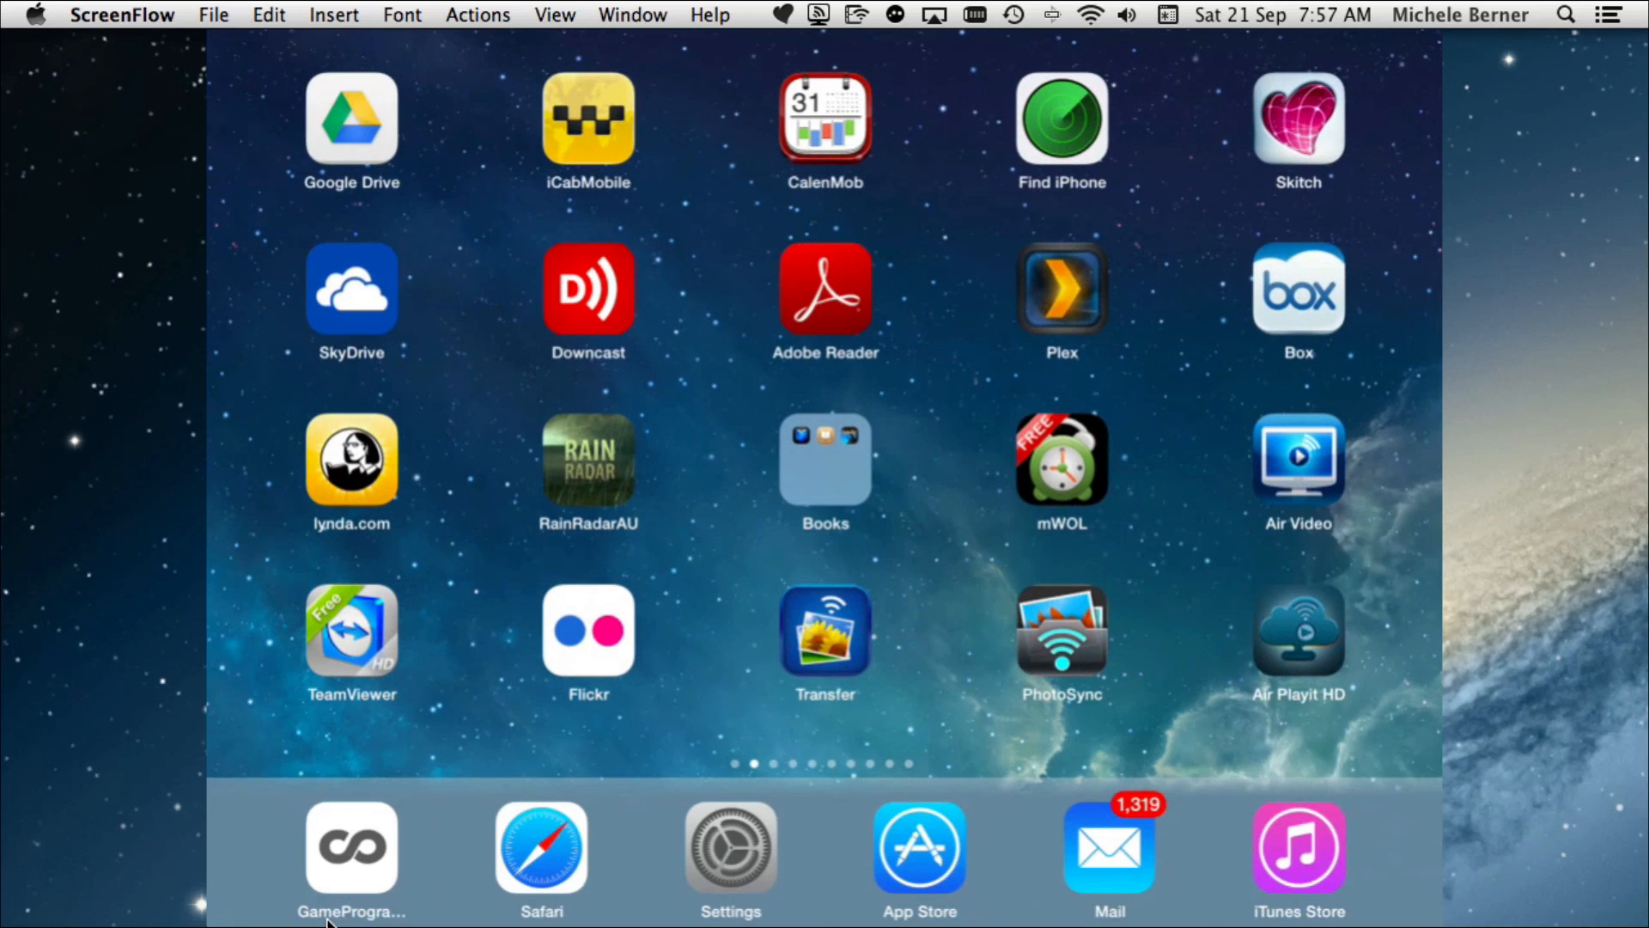
{"action": "scroll", "scroll_direction": "left", "scroll_amount": 3}
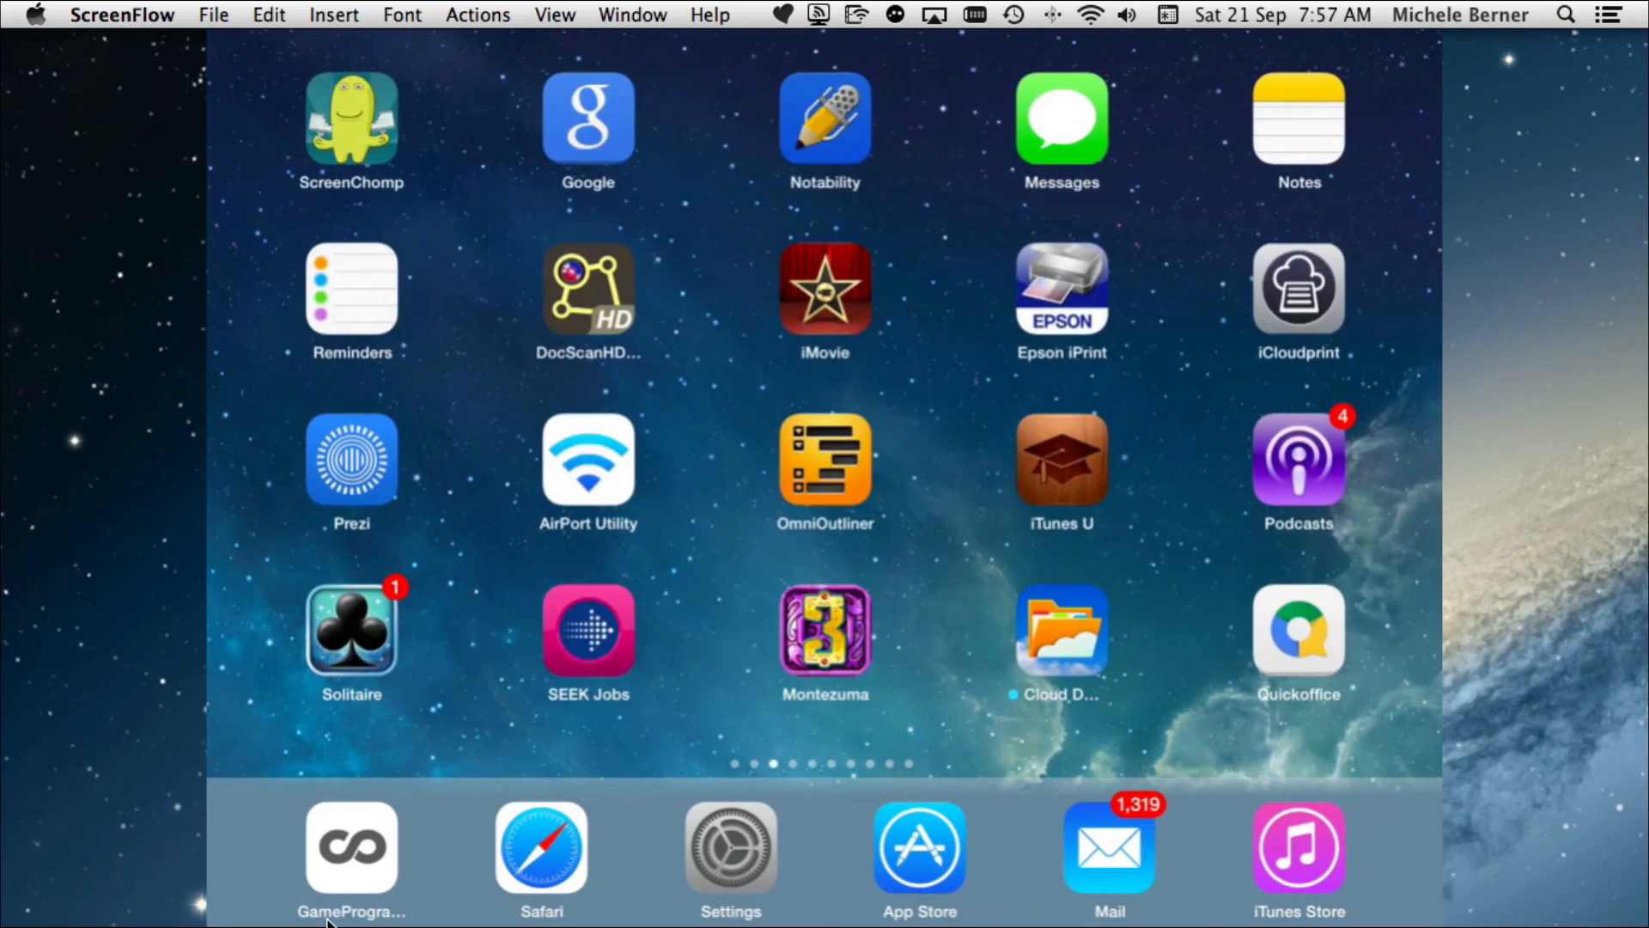